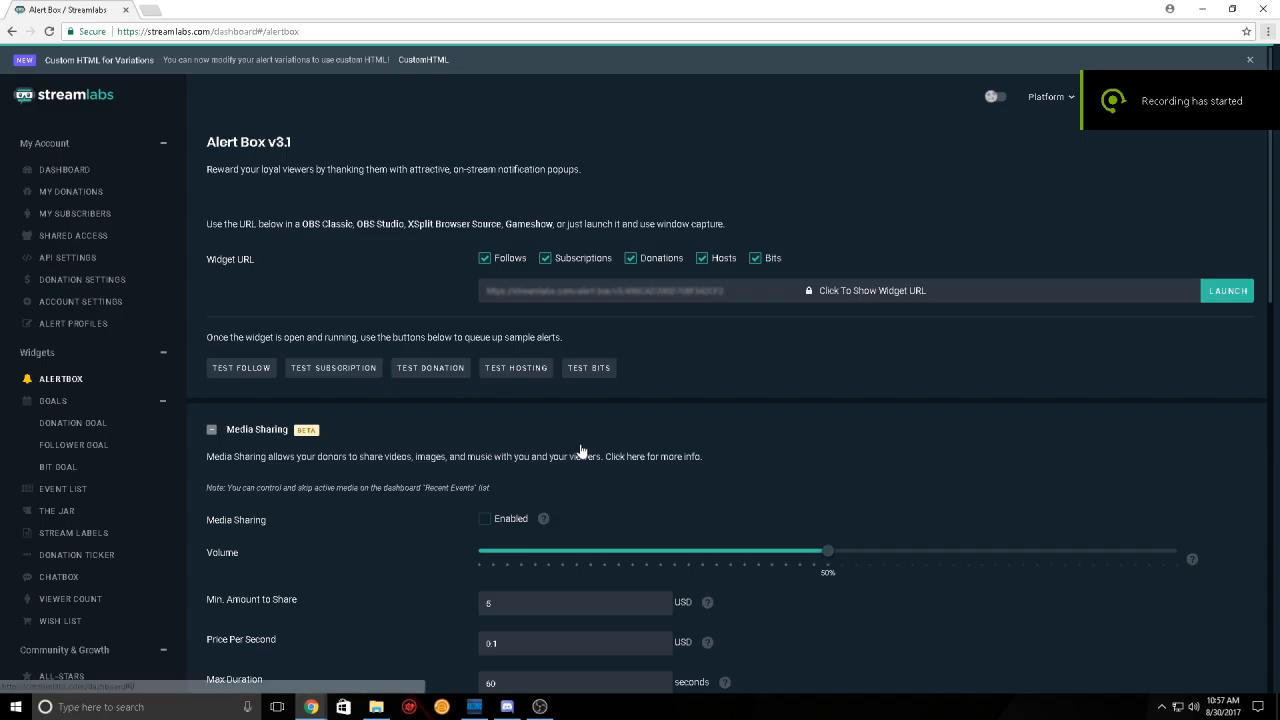
{"action": "mouse_move", "coordinate": [272, 252]}
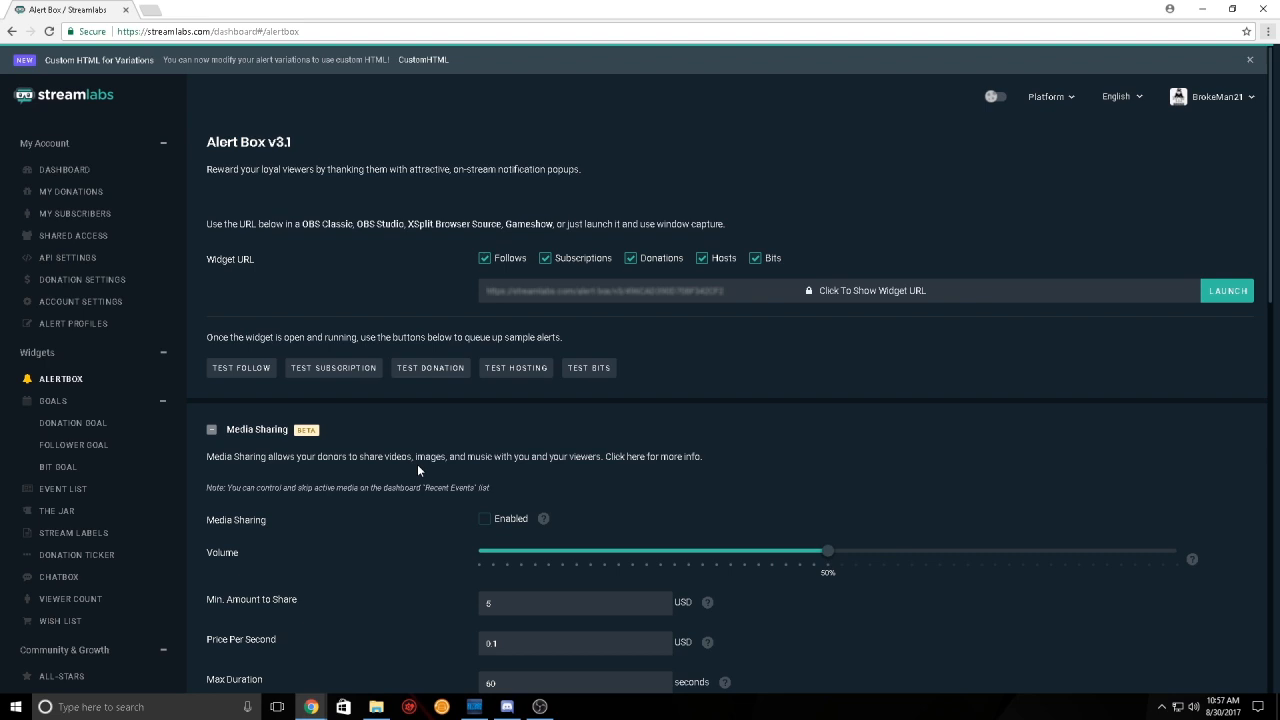
{"action": "mouse_move", "coordinate": [792, 348]}
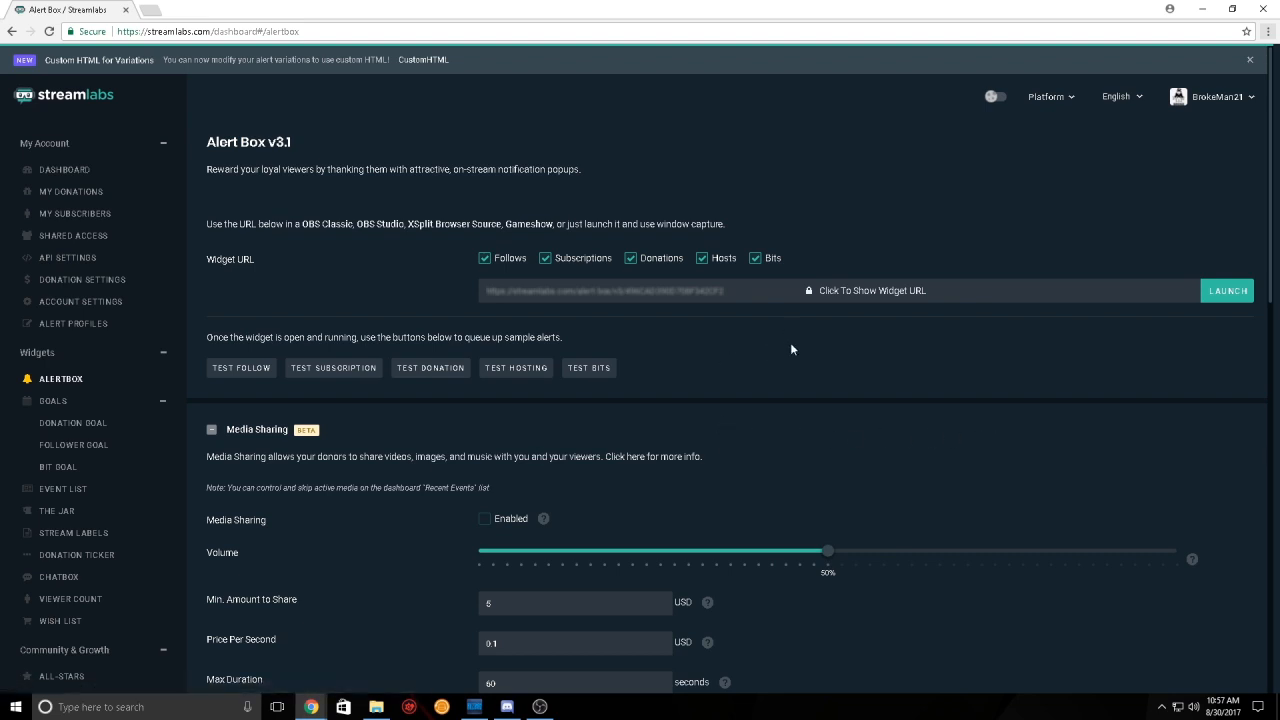
{"action": "mouse_move", "coordinate": [604, 360]}
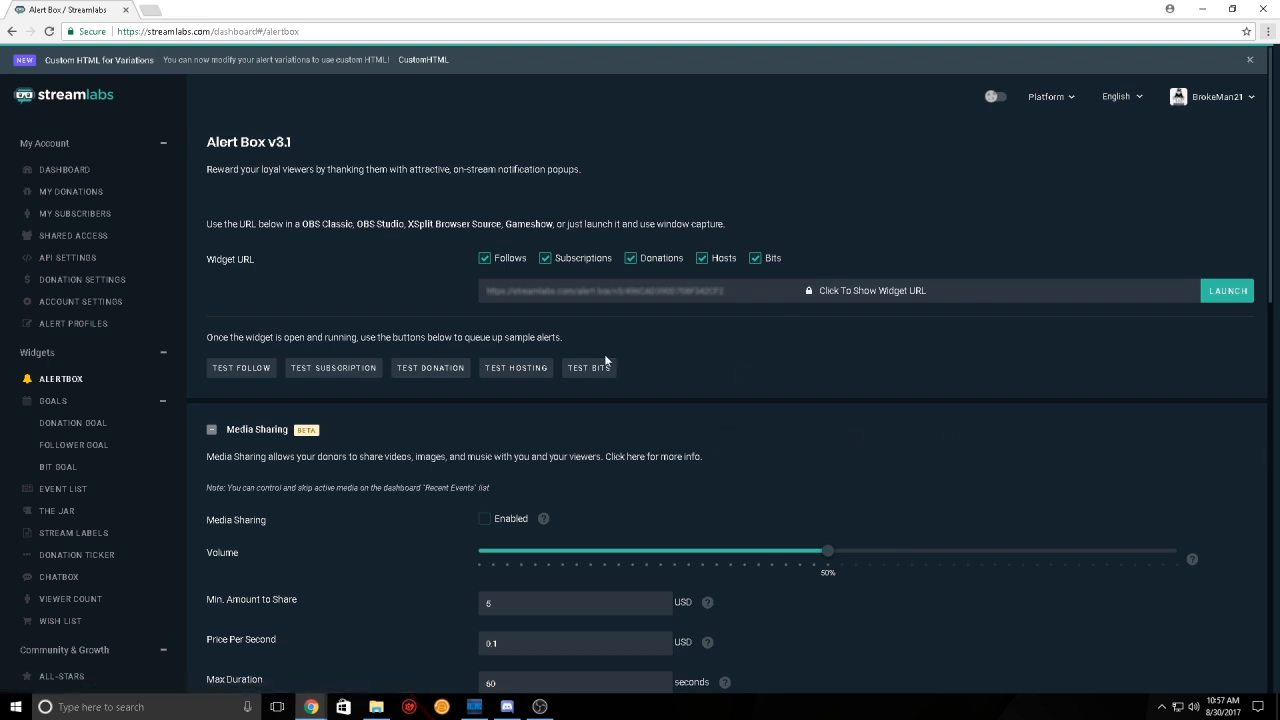
{"action": "mouse_move", "coordinate": [676, 224]}
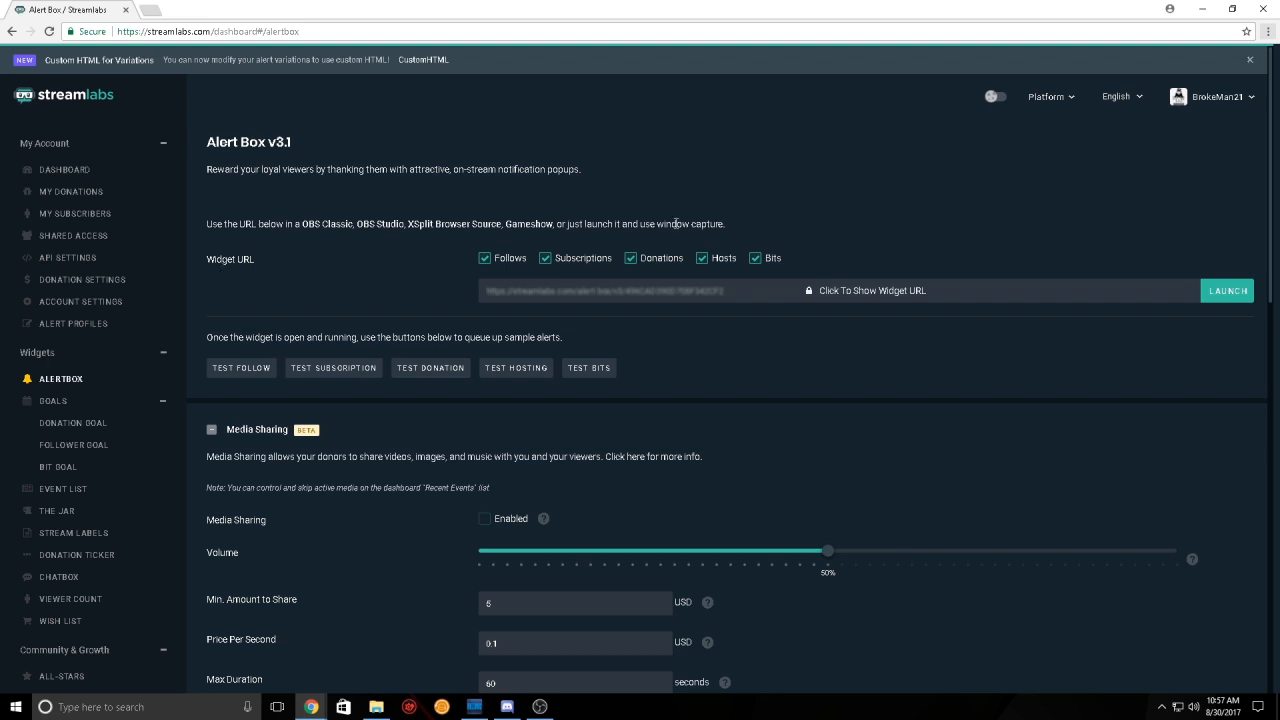
{"action": "mouse_move", "coordinate": [1136, 188]}
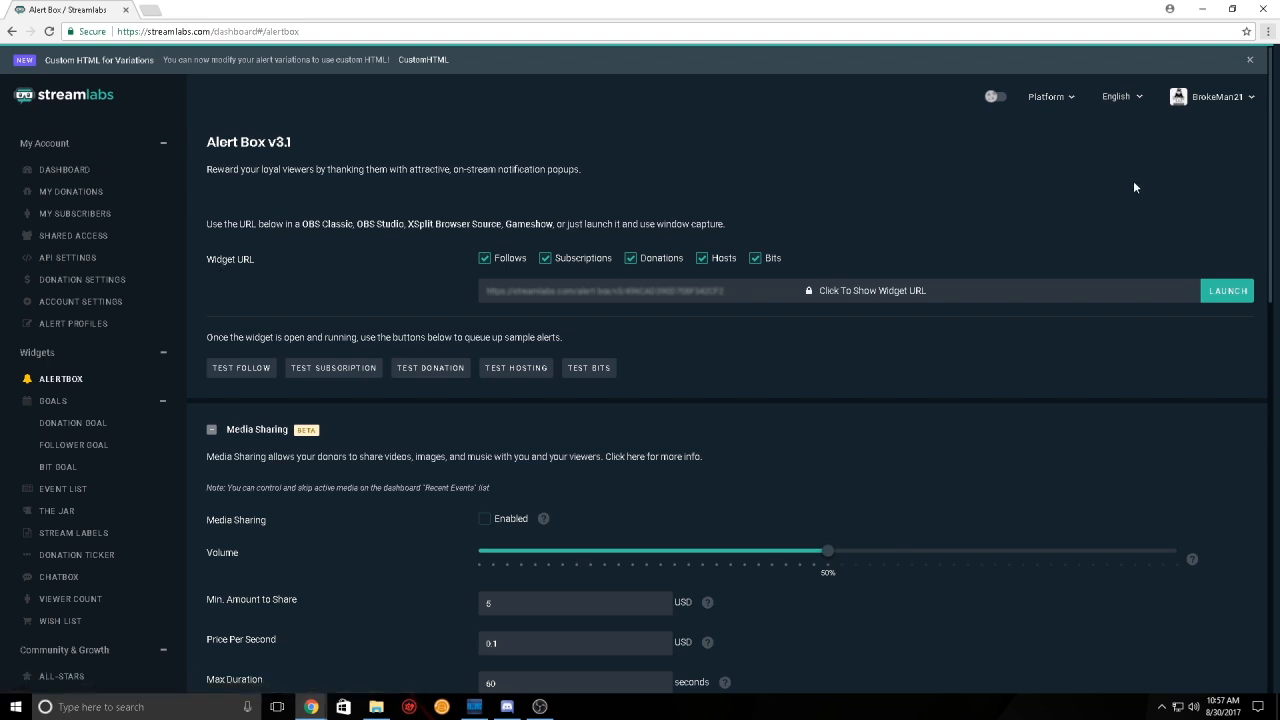
{"action": "mouse_move", "coordinate": [346, 146]}
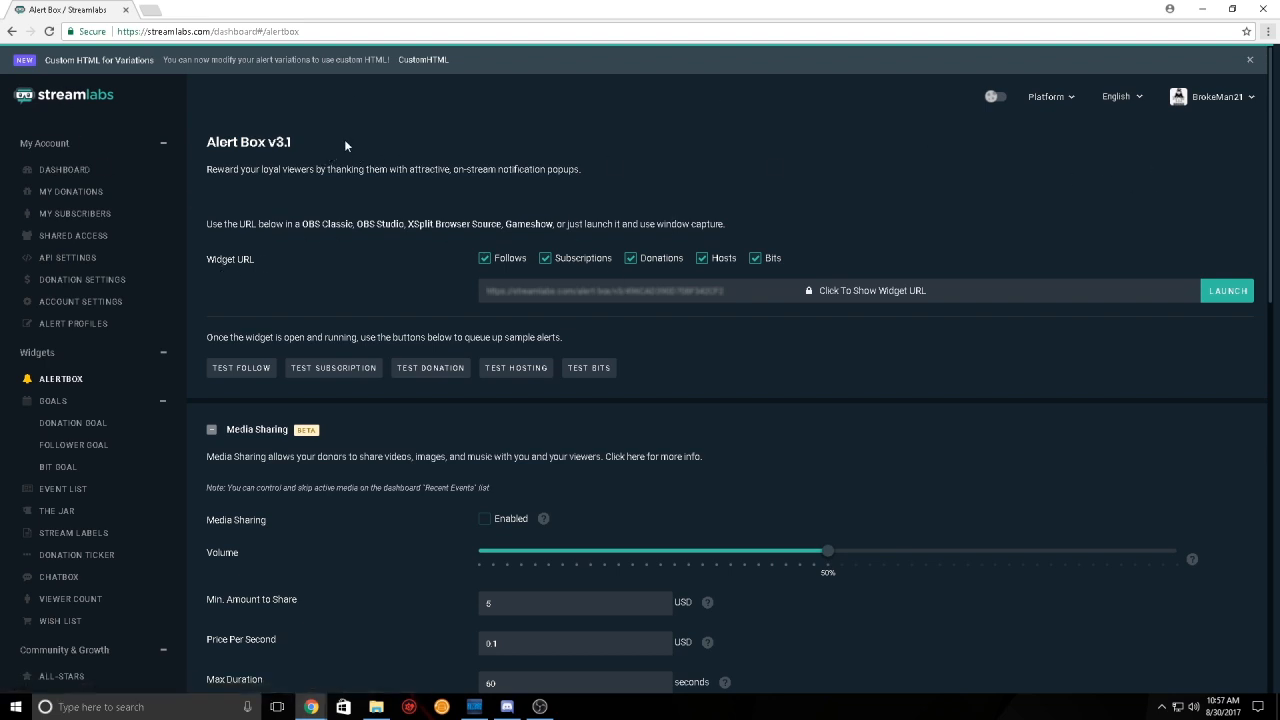
{"action": "mouse_move", "coordinate": [1246, 252]}
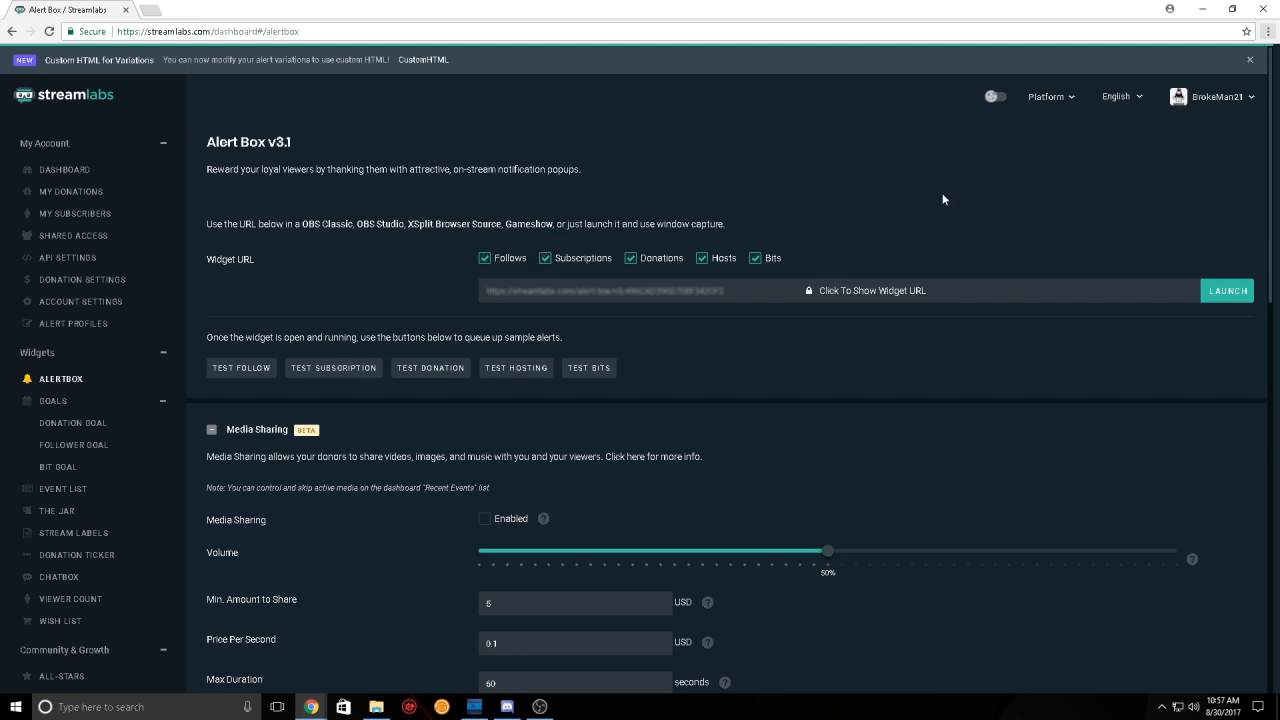
{"action": "mouse_move", "coordinate": [852, 172]}
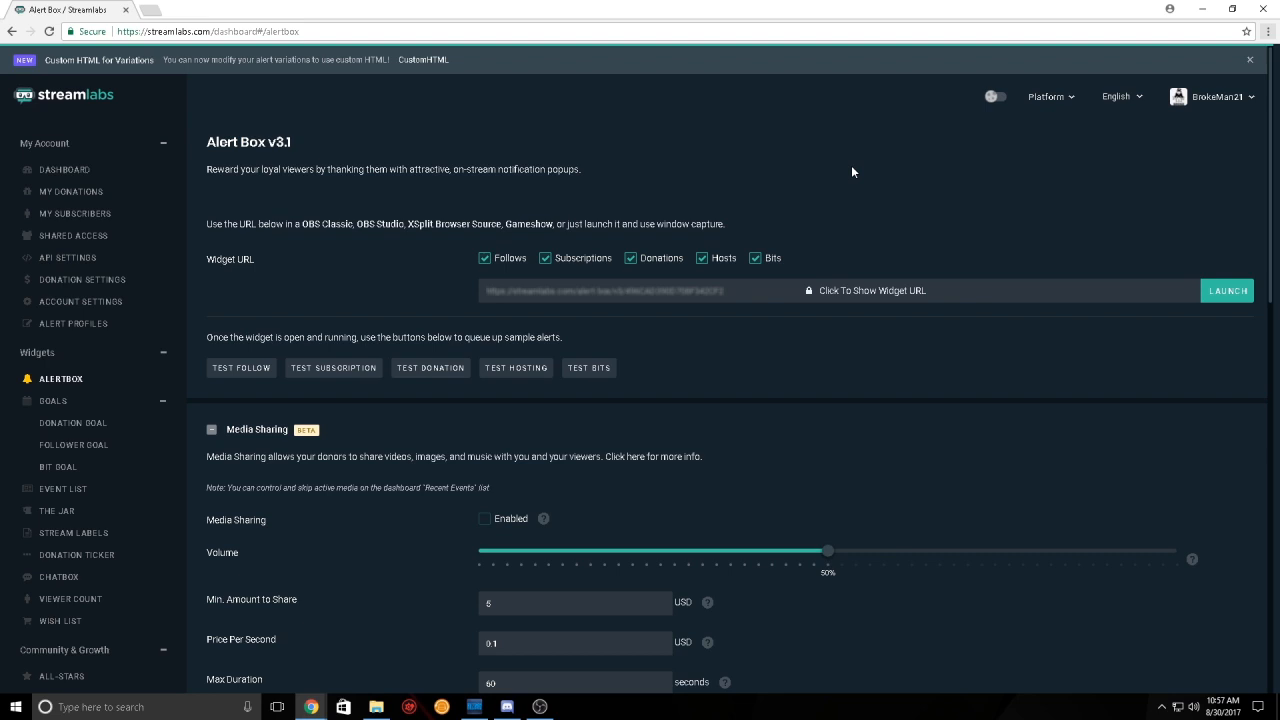
{"action": "mouse_move", "coordinate": [96, 164]}
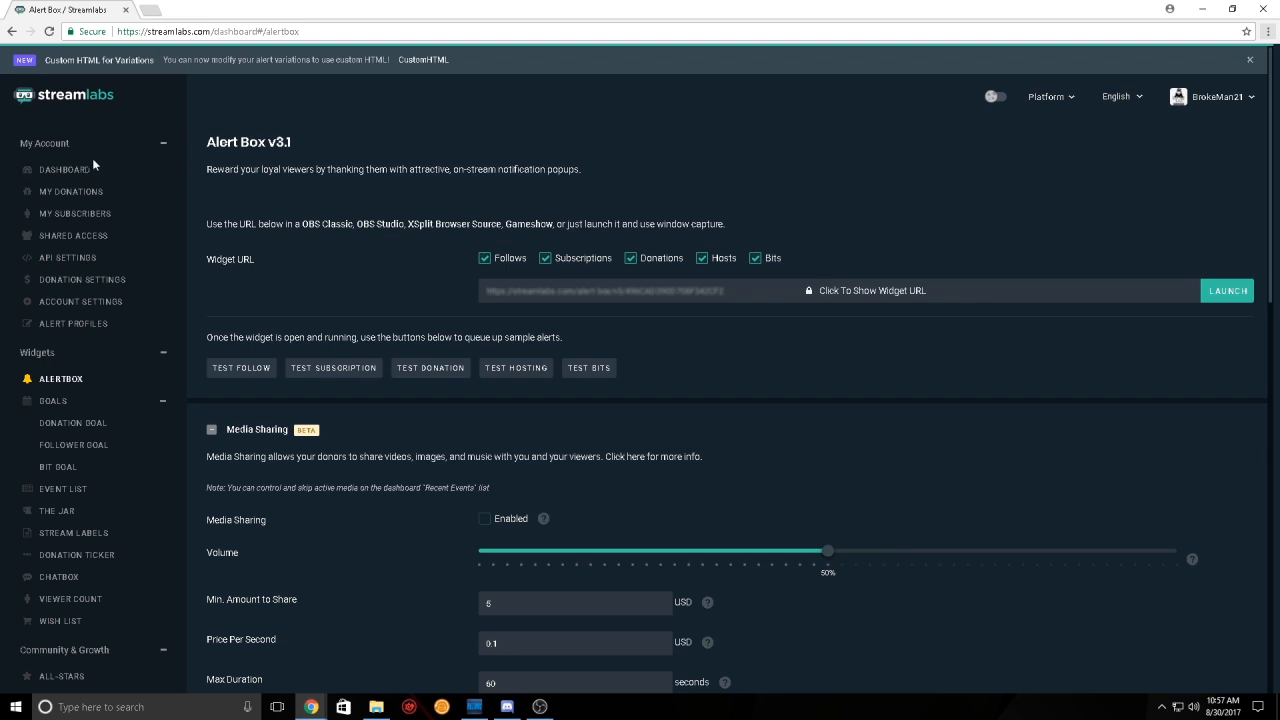
Step: Go to the Streamlabs dashboard and collapse then re-expand the Widgets sidebar list
{"action": "left_click", "coordinate": [64, 168]}
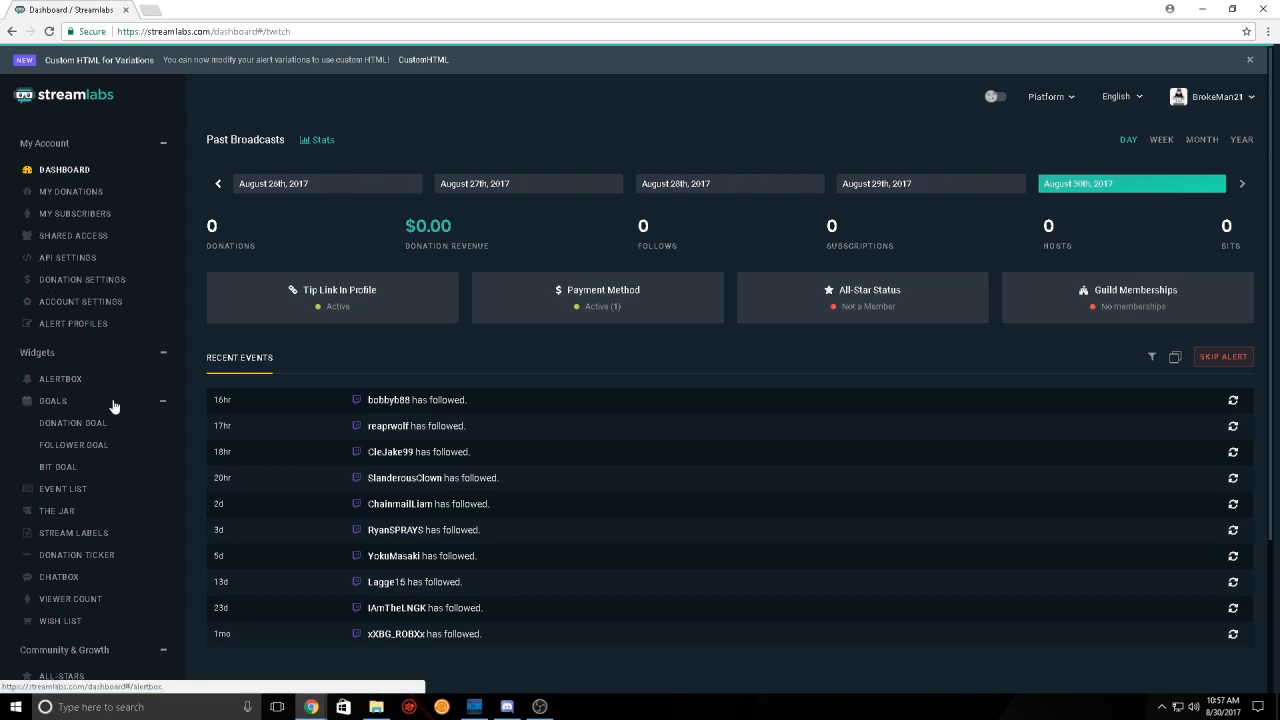
{"action": "mouse_move", "coordinate": [120, 378]}
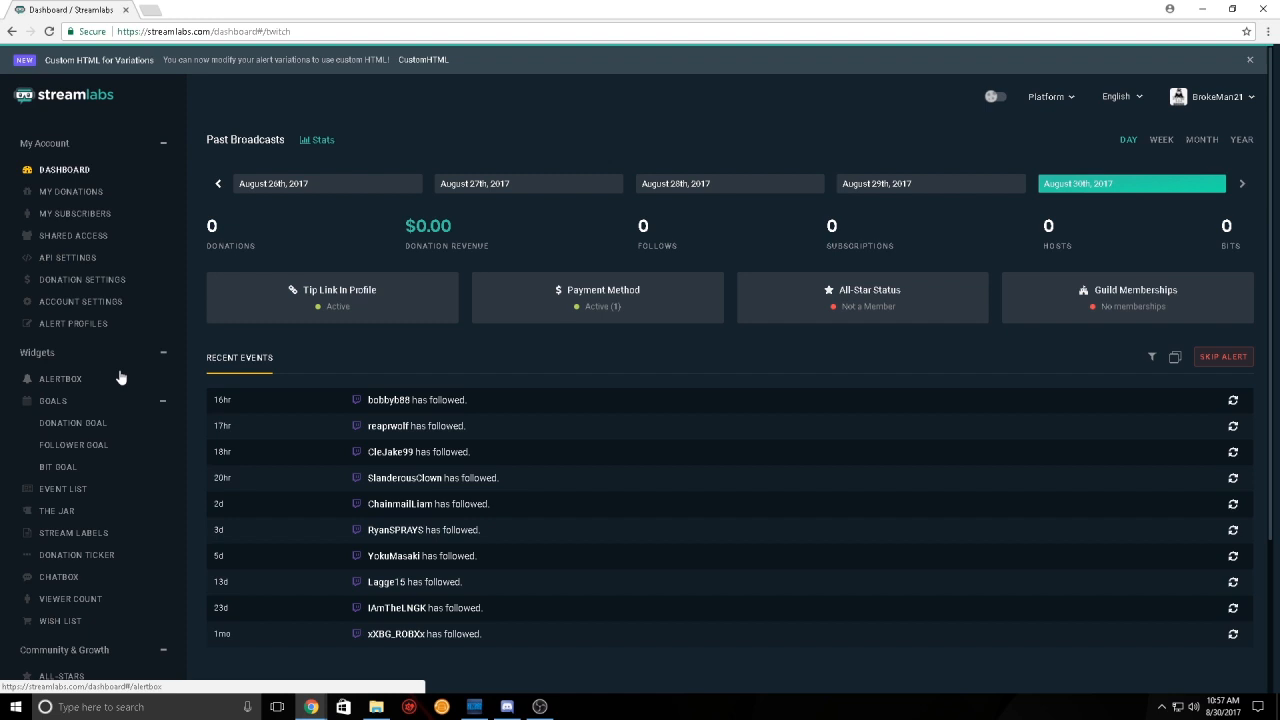
{"action": "mouse_move", "coordinate": [512, 238]}
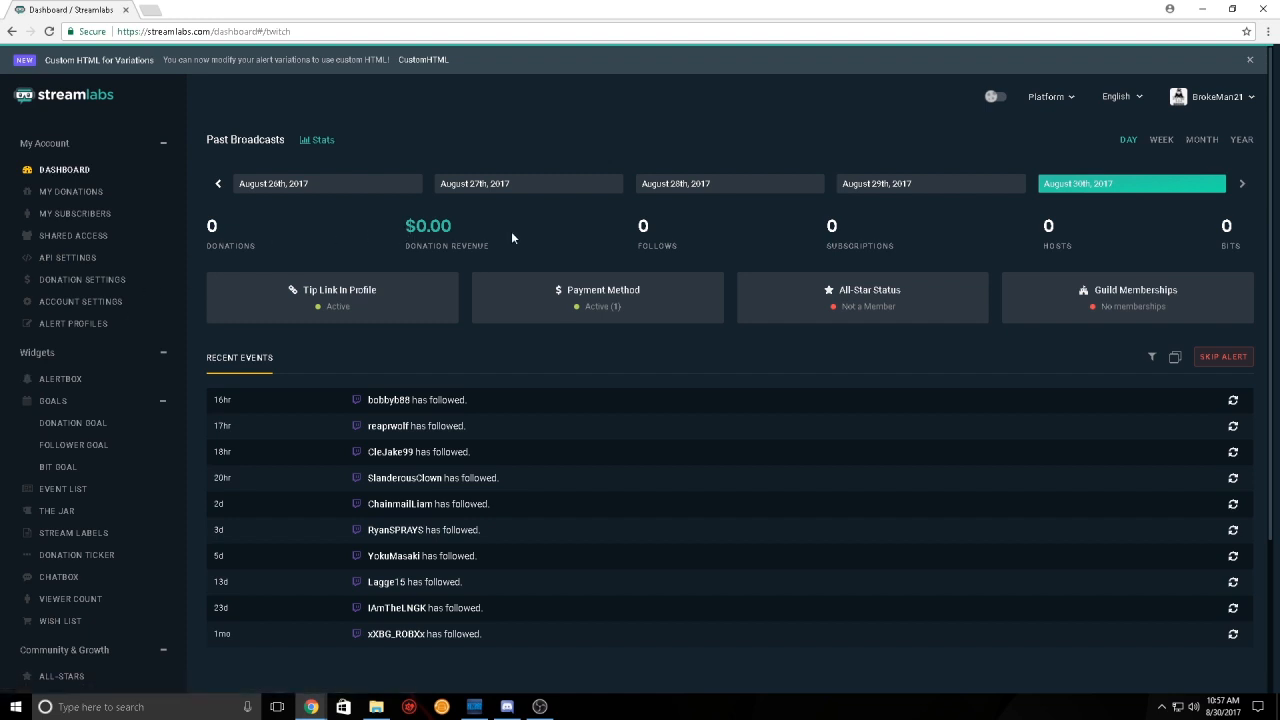
{"action": "mouse_move", "coordinate": [4, 414]}
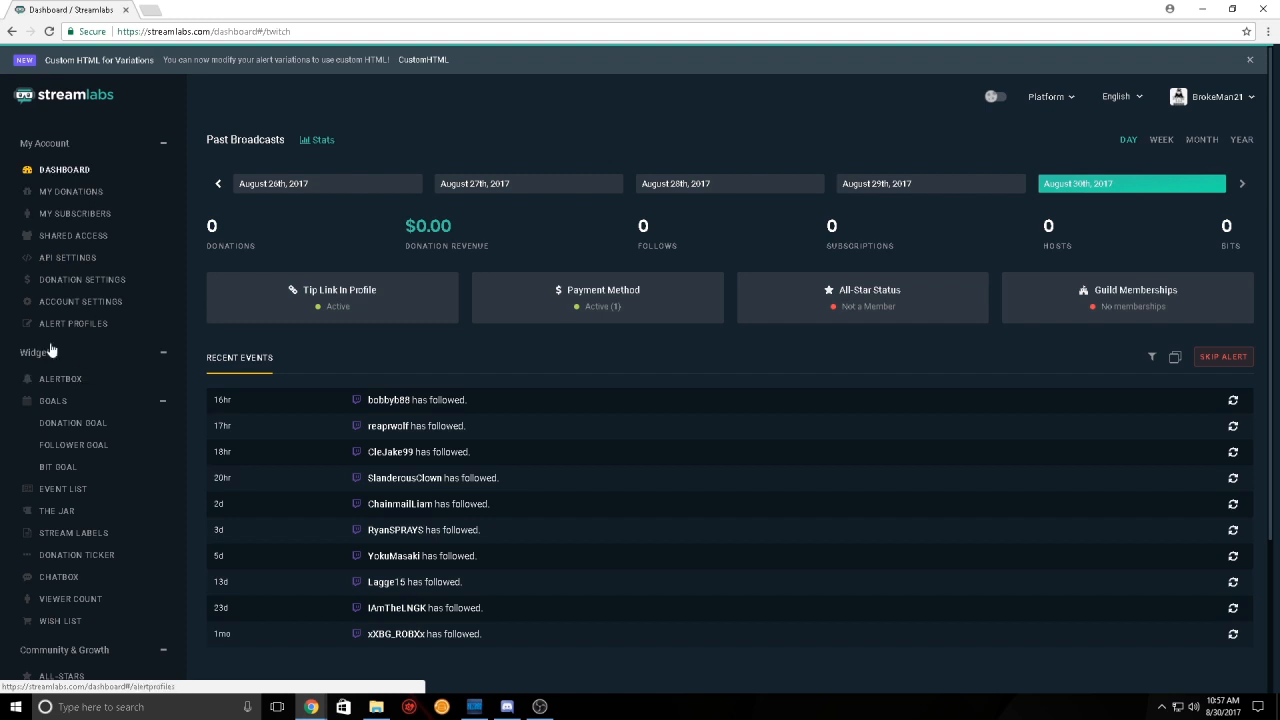
{"action": "left_click", "coordinate": [160, 352]}
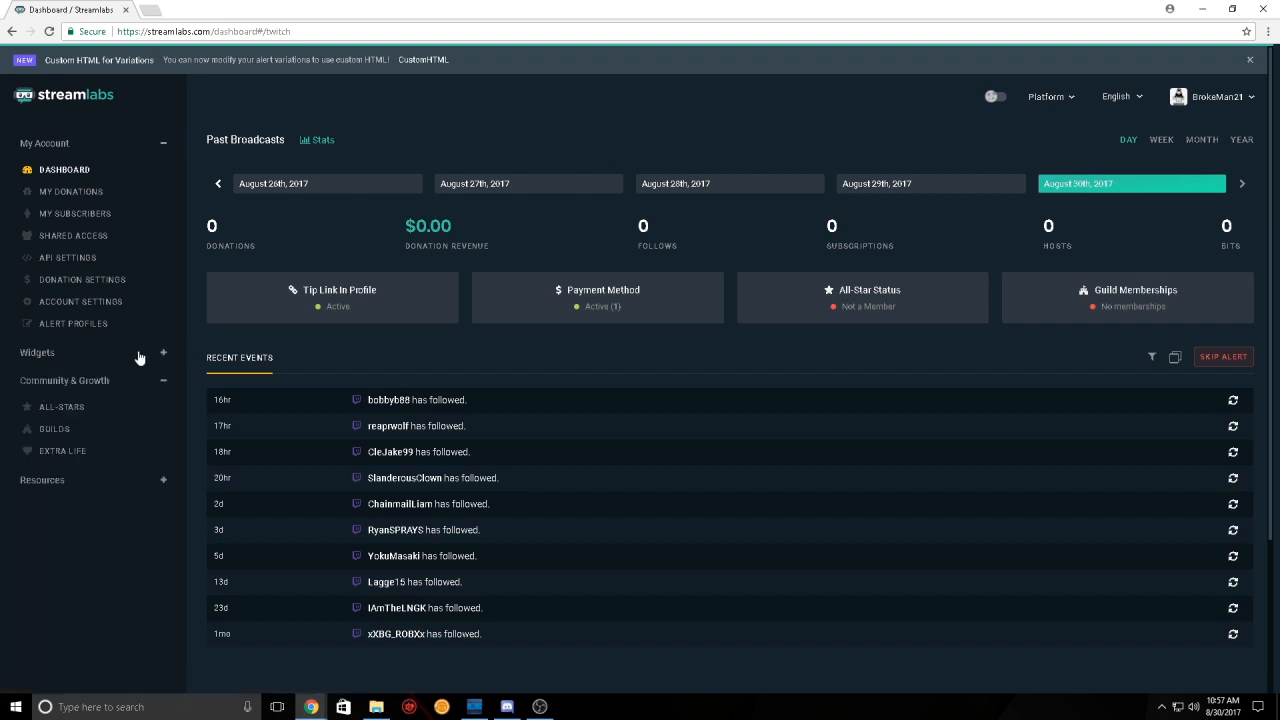
{"action": "left_click", "coordinate": [164, 352]}
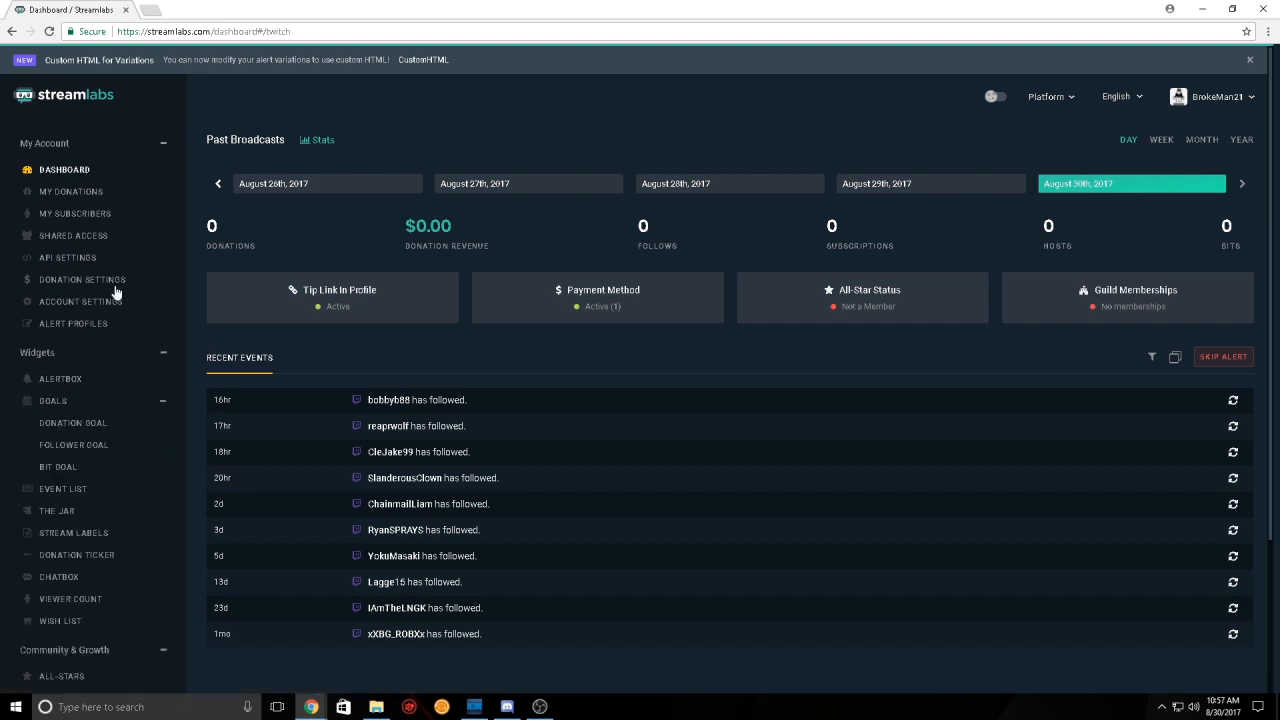
Step: Show the Alert Box widget page scrolled to its General Settings
{"action": "left_click", "coordinate": [60, 378]}
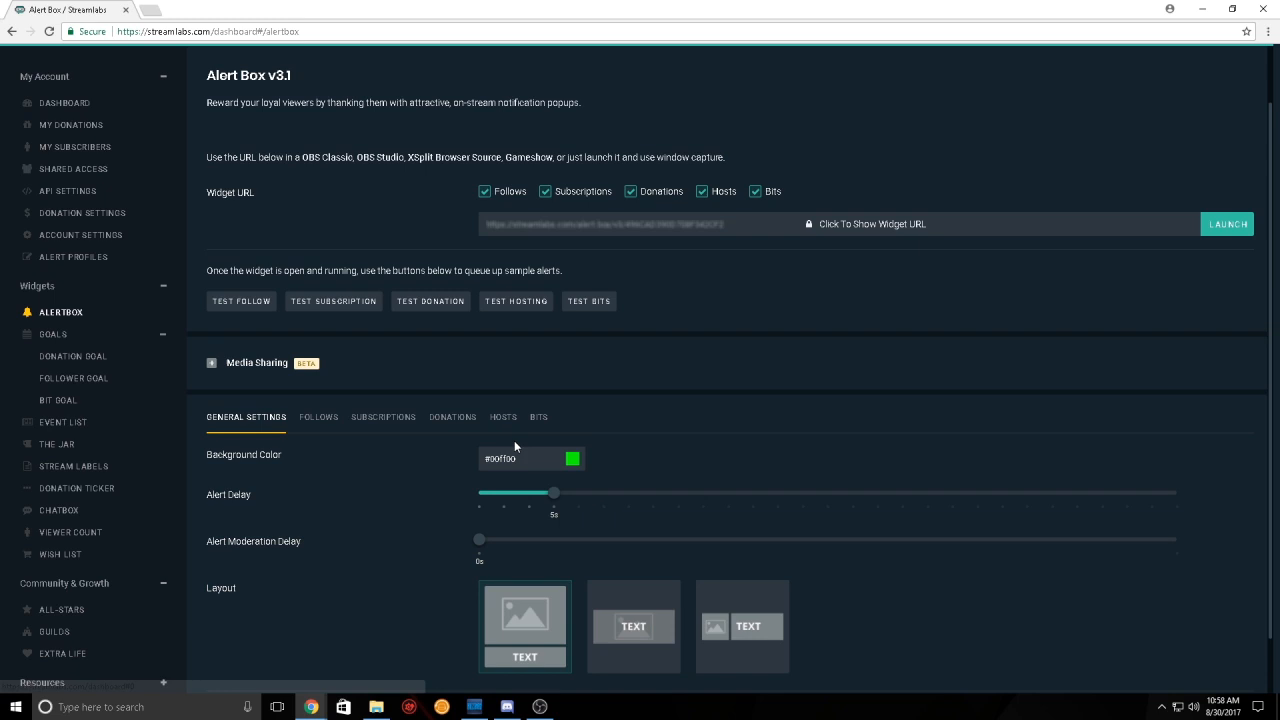
{"action": "scroll", "scroll_direction": "down", "scroll_amount": 3}
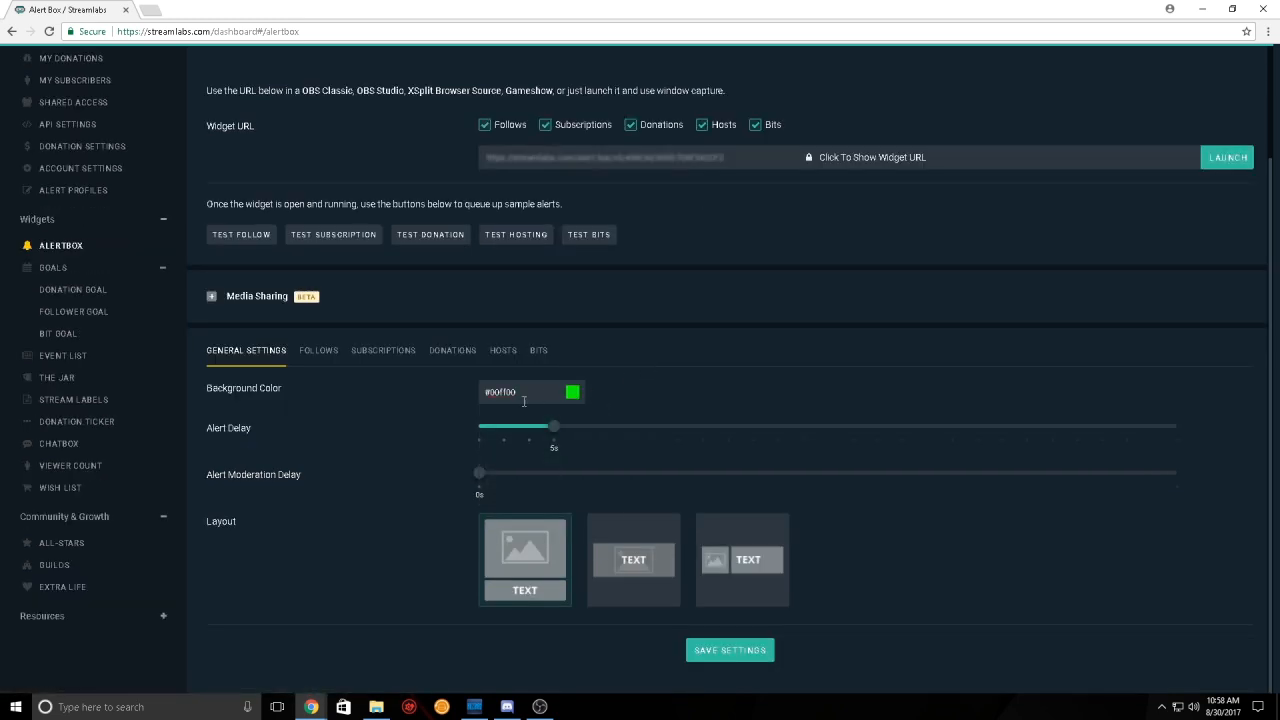
{"action": "left_click", "coordinate": [318, 350]}
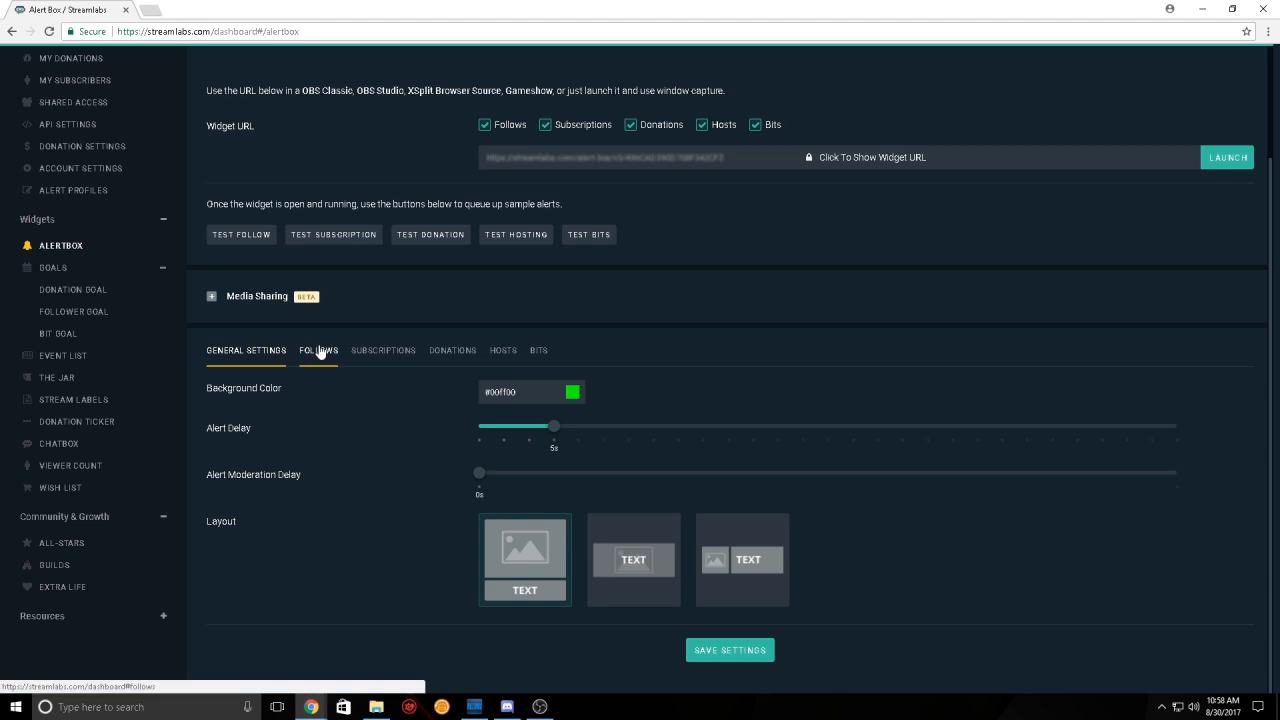
{"action": "left_click", "coordinate": [318, 350]}
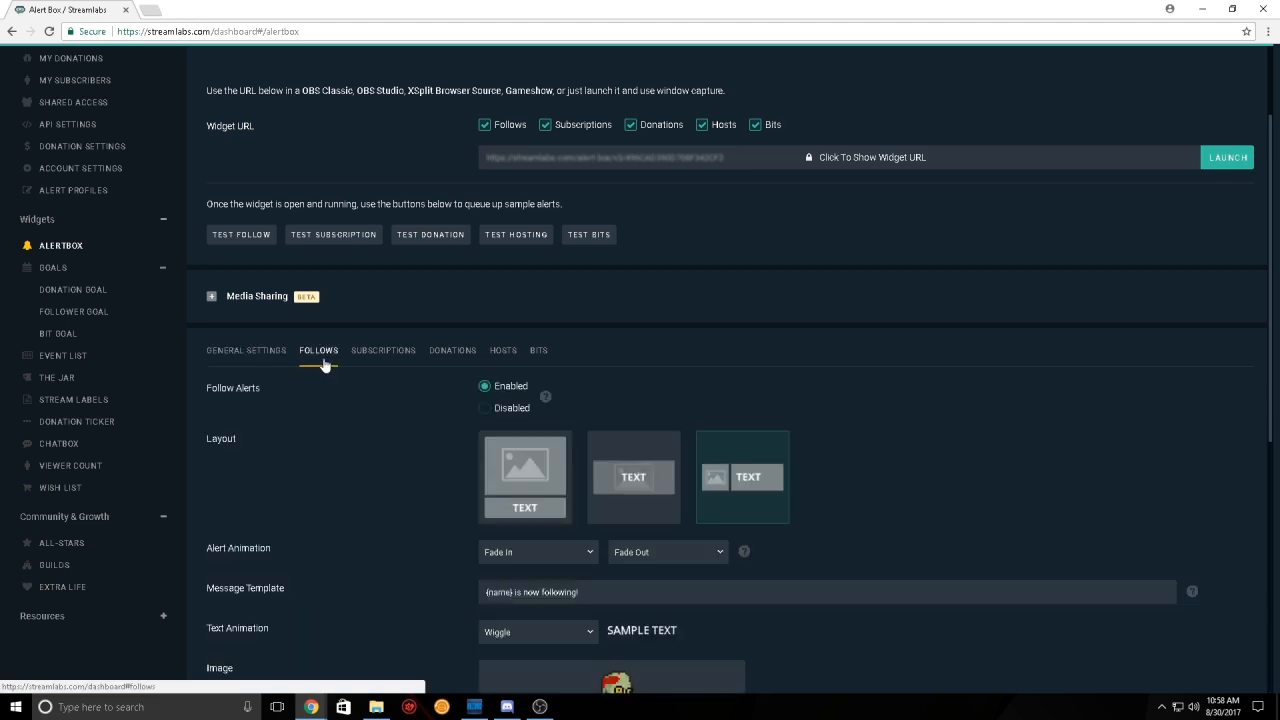
{"action": "scroll", "scroll_direction": "down", "scroll_amount": 3}
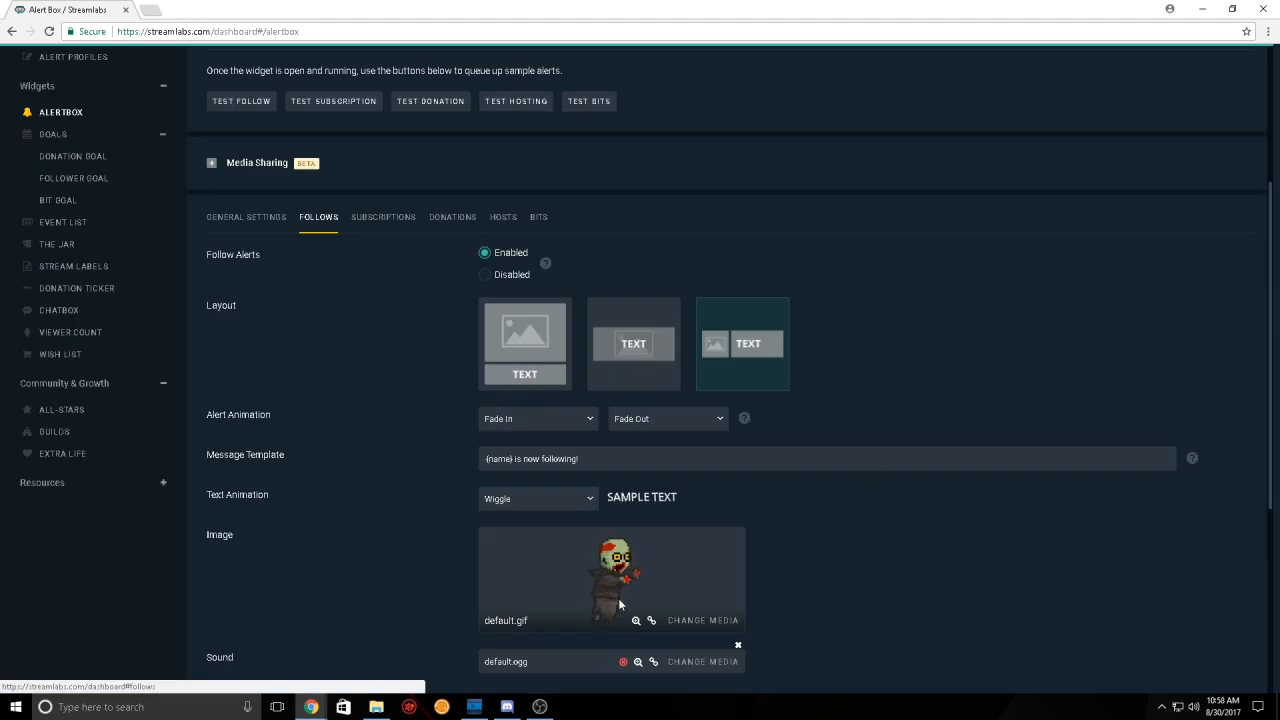
{"action": "mouse_move", "coordinate": [584, 572]}
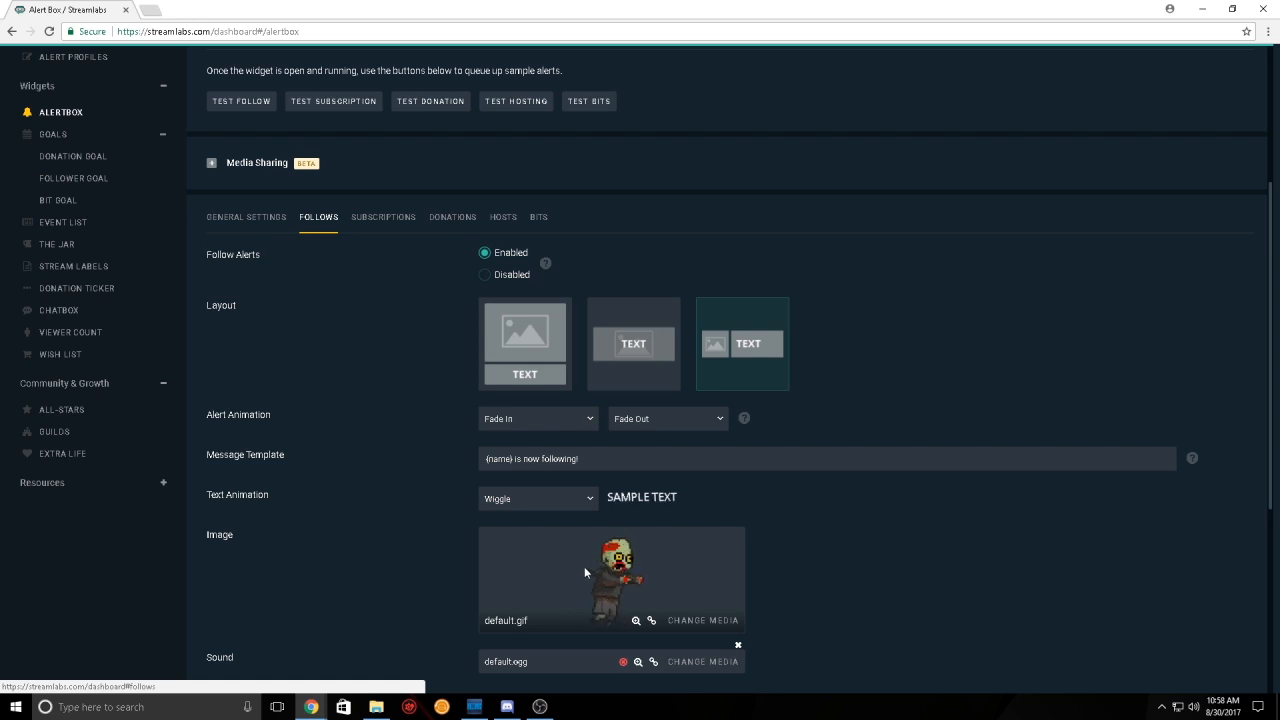
{"action": "scroll", "scroll_direction": "down", "scroll_amount": 3}
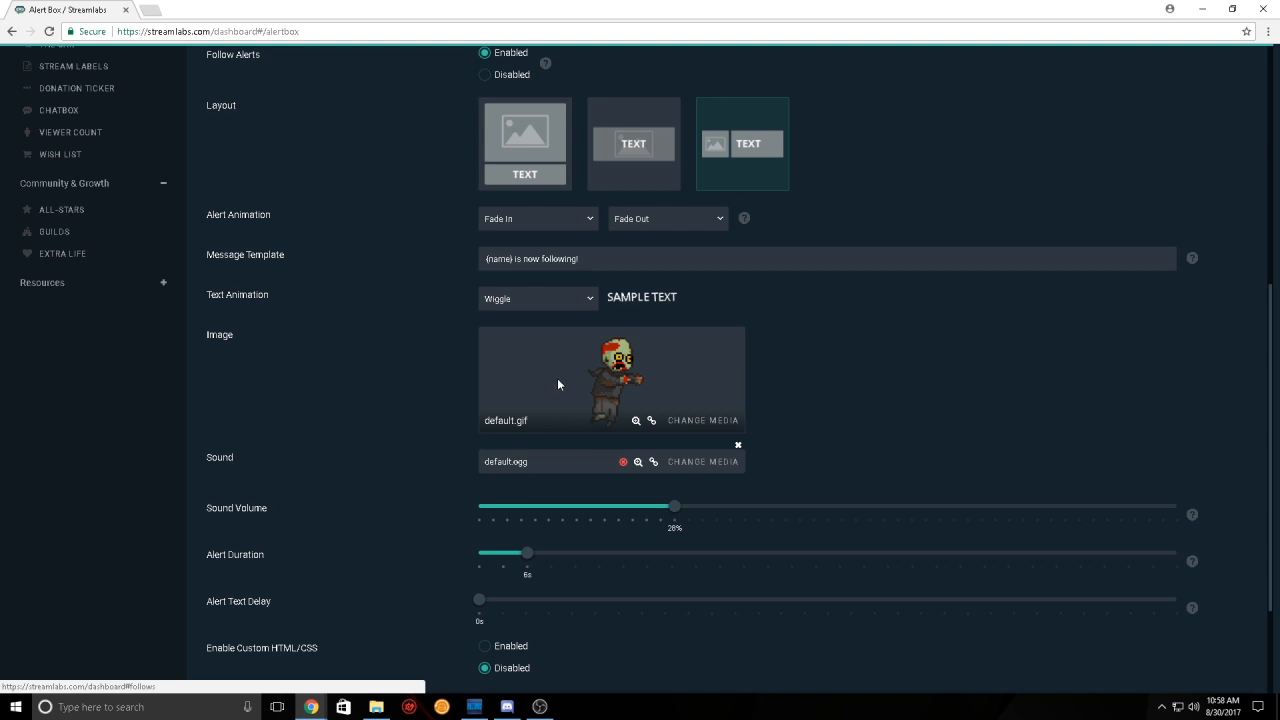
{"action": "mouse_move", "coordinate": [884, 432]}
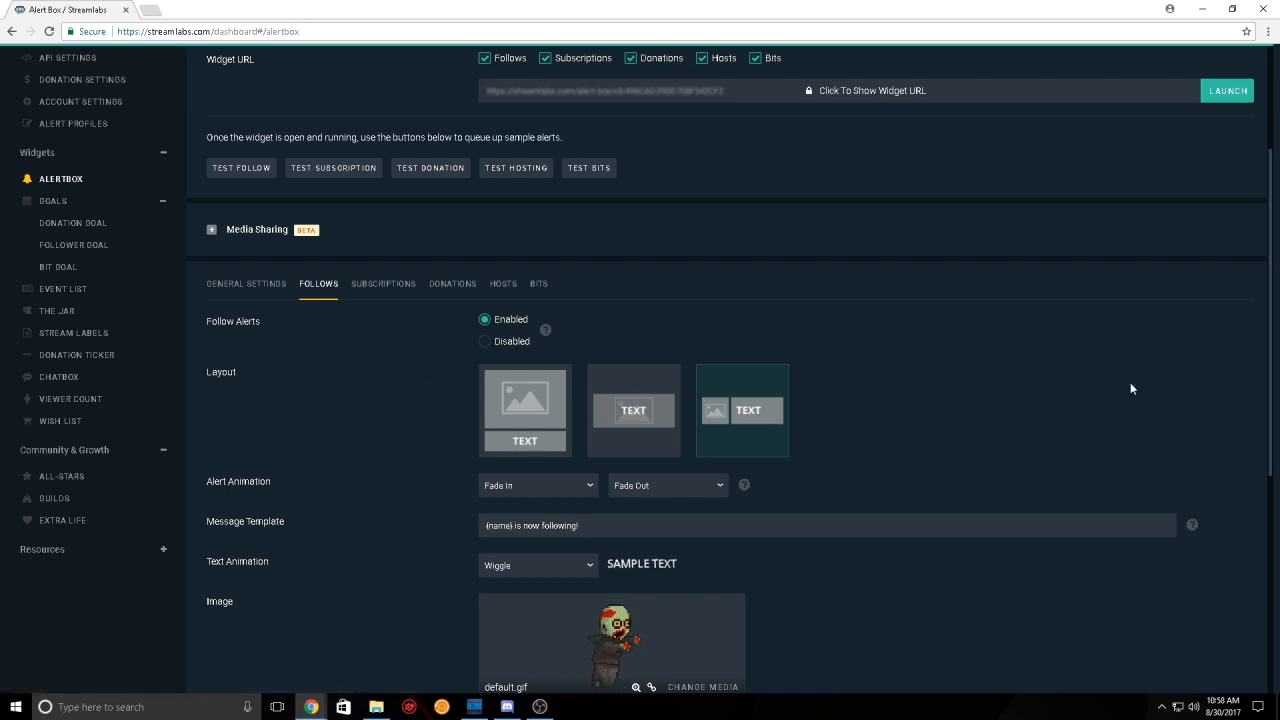
{"action": "mouse_move", "coordinate": [456, 486]}
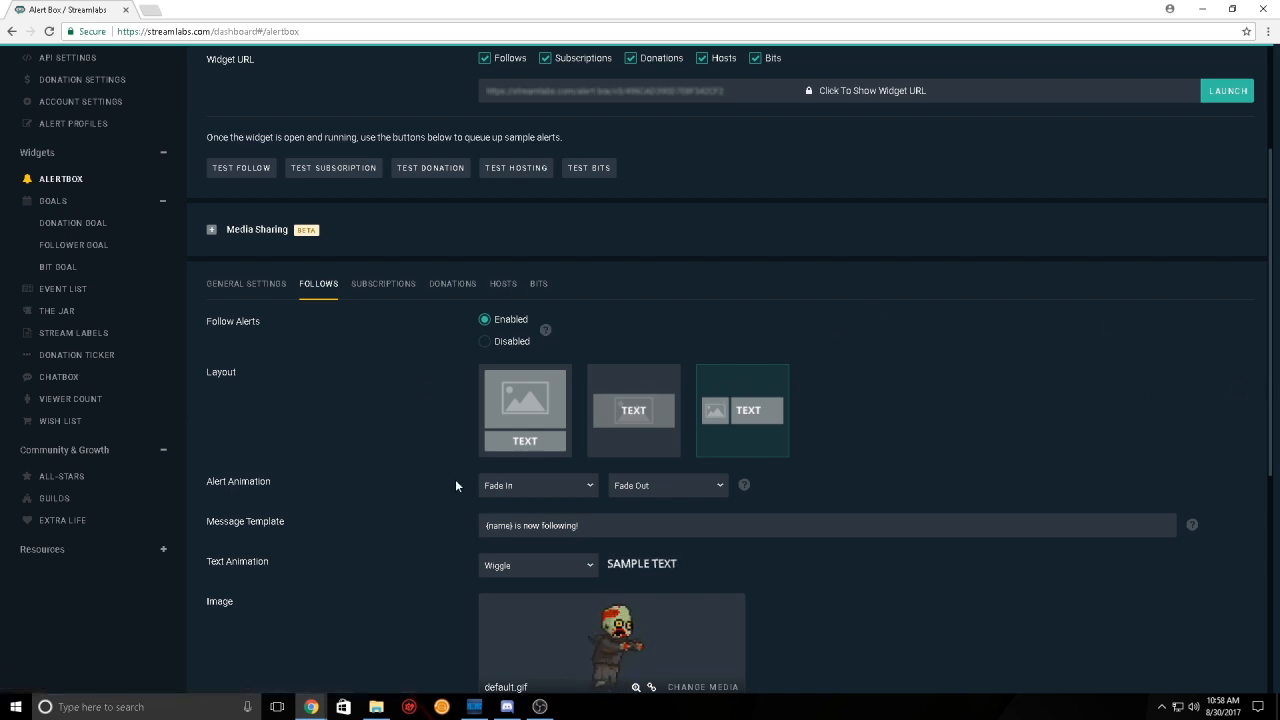
{"action": "scroll", "scroll_direction": "down", "scroll_amount": 3}
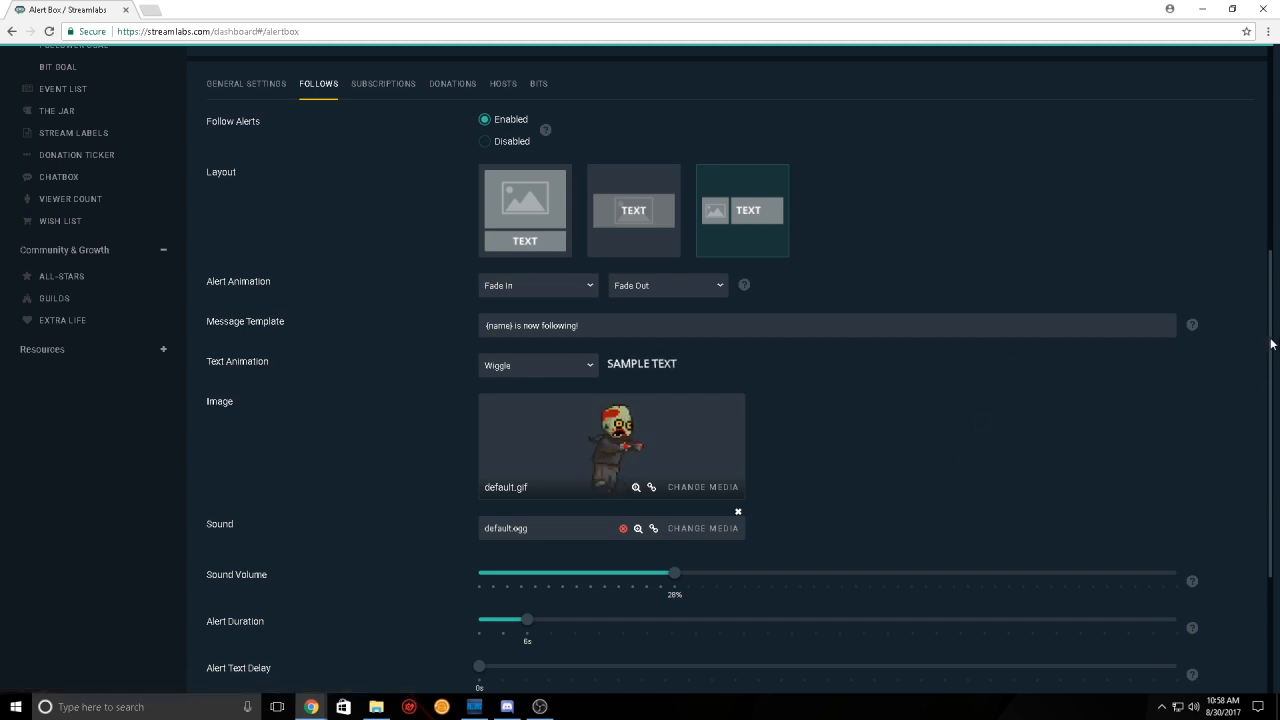
{"action": "scroll", "scroll_direction": "down", "scroll_amount": 3}
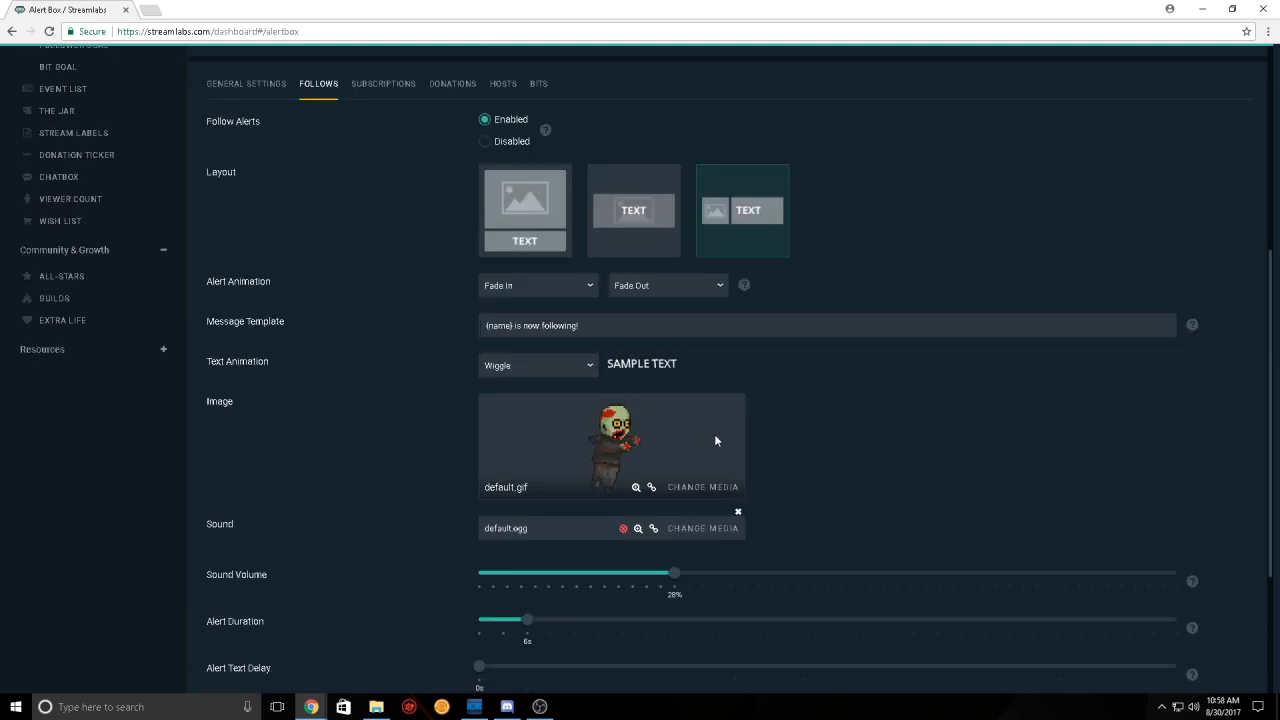
{"action": "scroll", "scroll_direction": "down", "scroll_amount": 3}
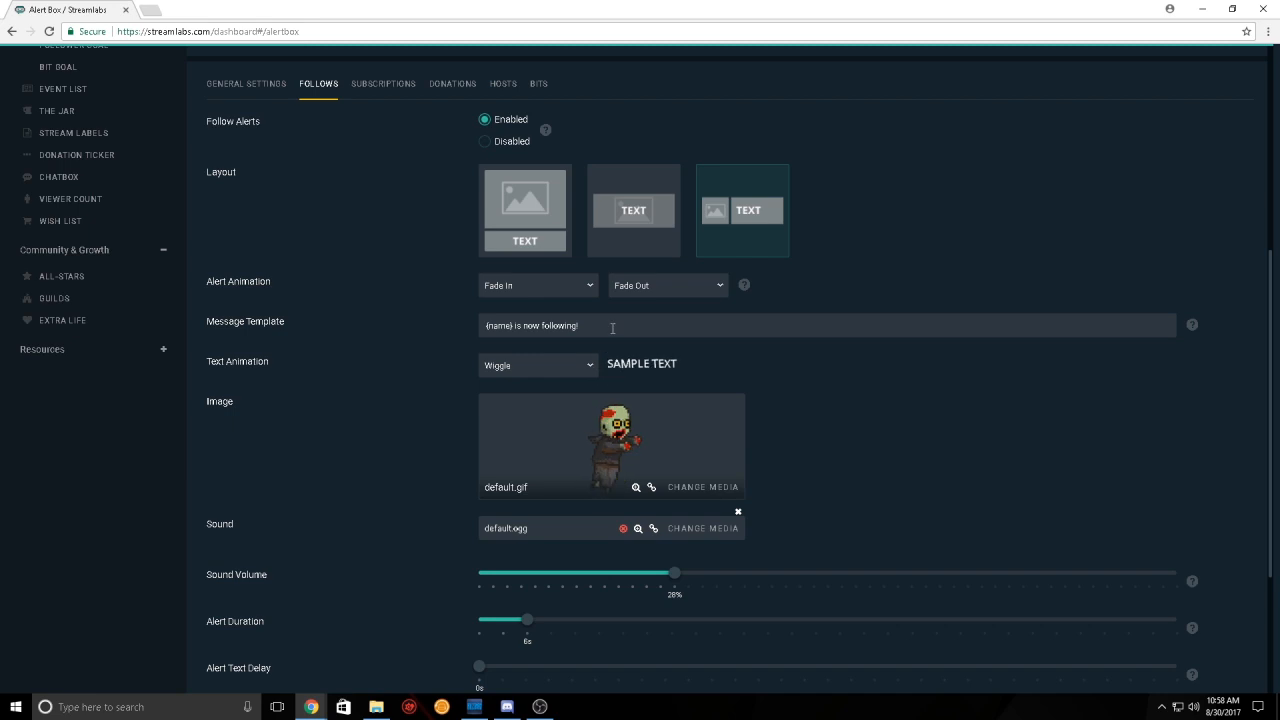
{"action": "scroll", "scroll_direction": "down", "scroll_amount": 3}
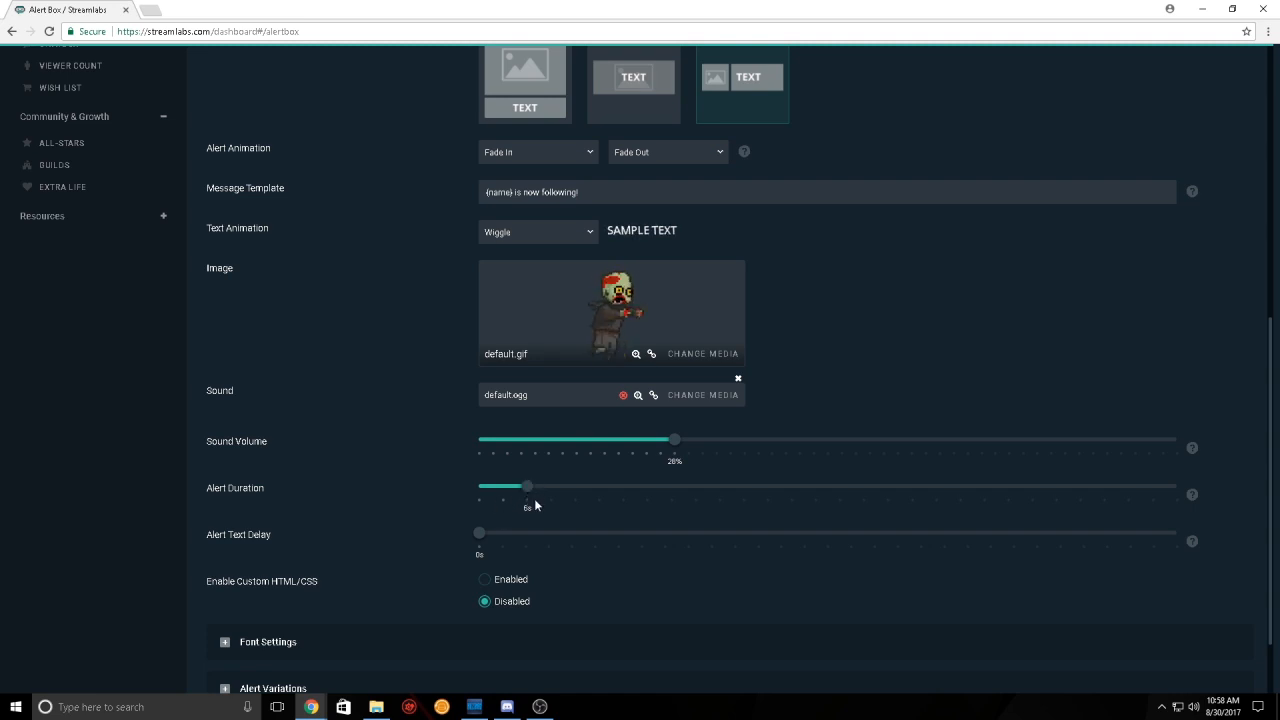
{"action": "scroll", "scroll_direction": "down", "scroll_amount": 3}
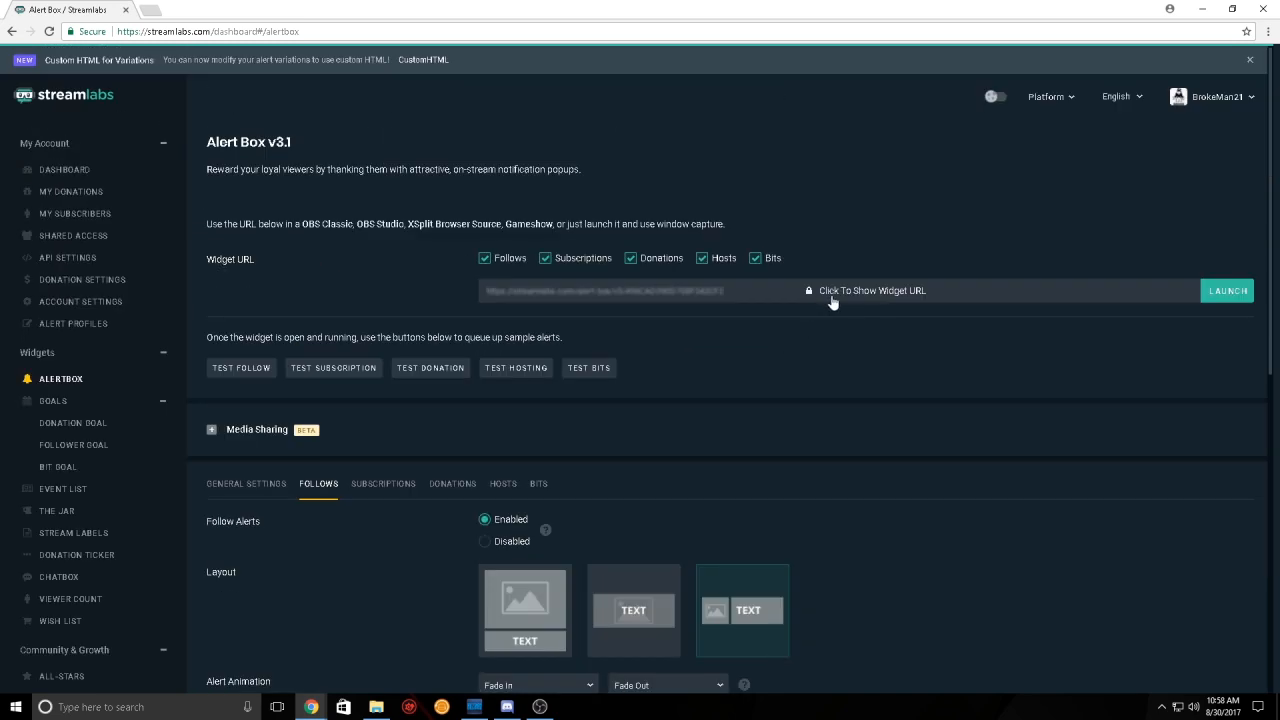
{"action": "mouse_move", "coordinate": [844, 302]}
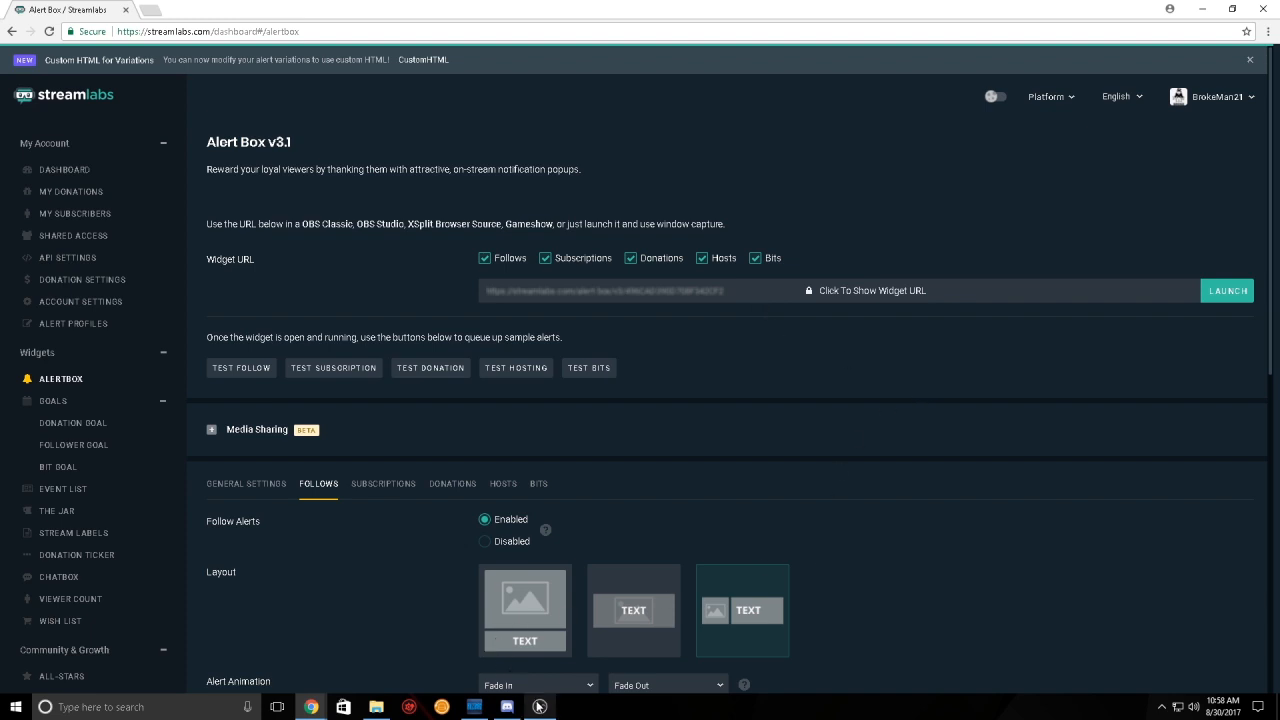
{"action": "left_click", "coordinate": [540, 708]}
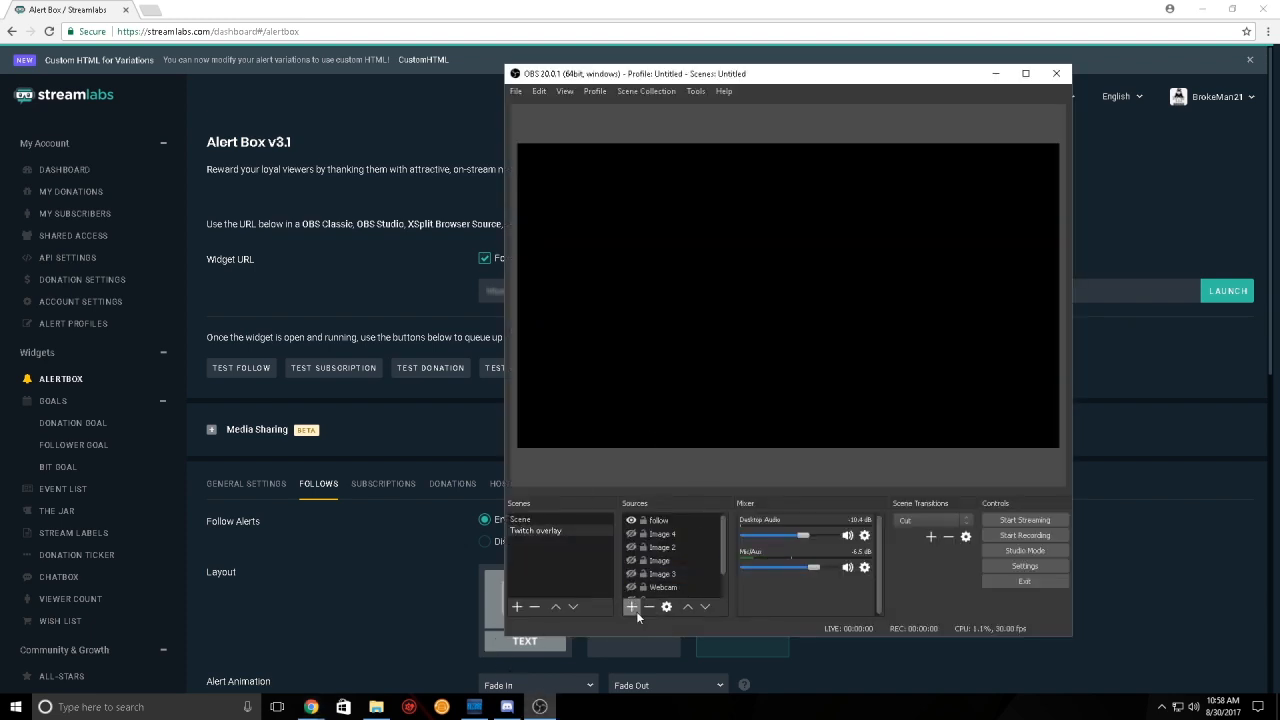
{"action": "left_click", "coordinate": [632, 608]}
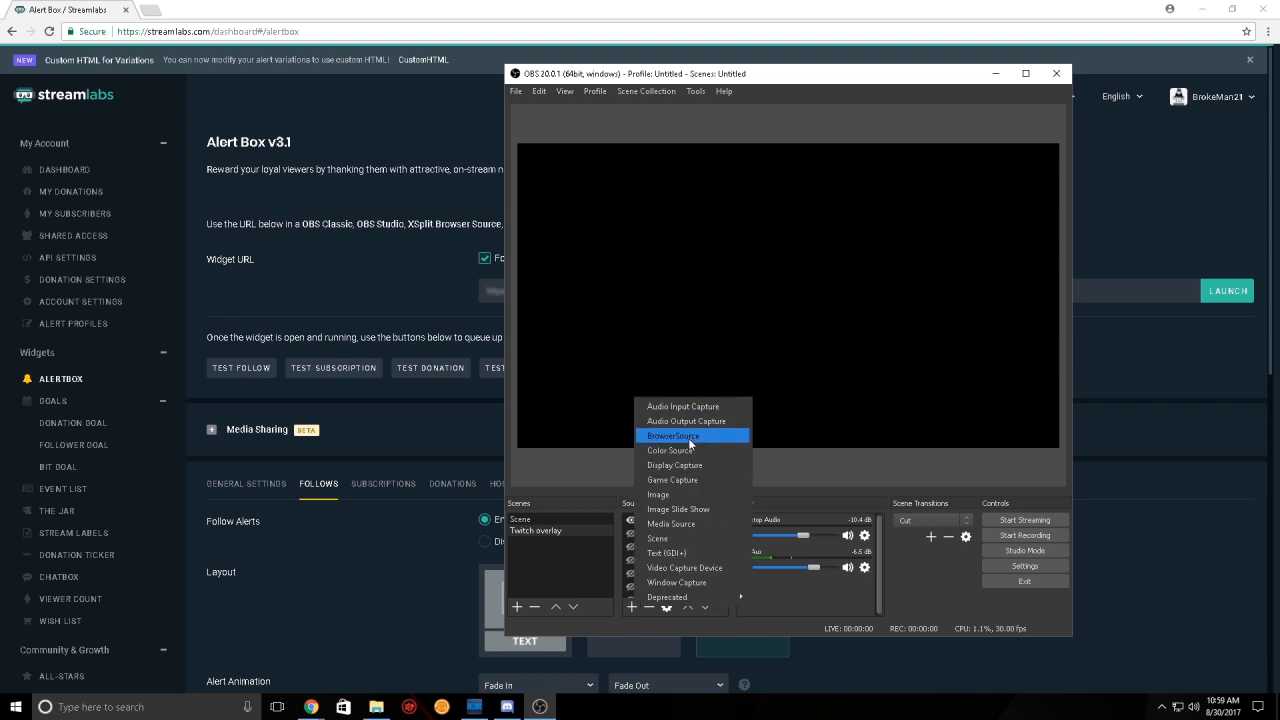
{"action": "left_click", "coordinate": [674, 436]}
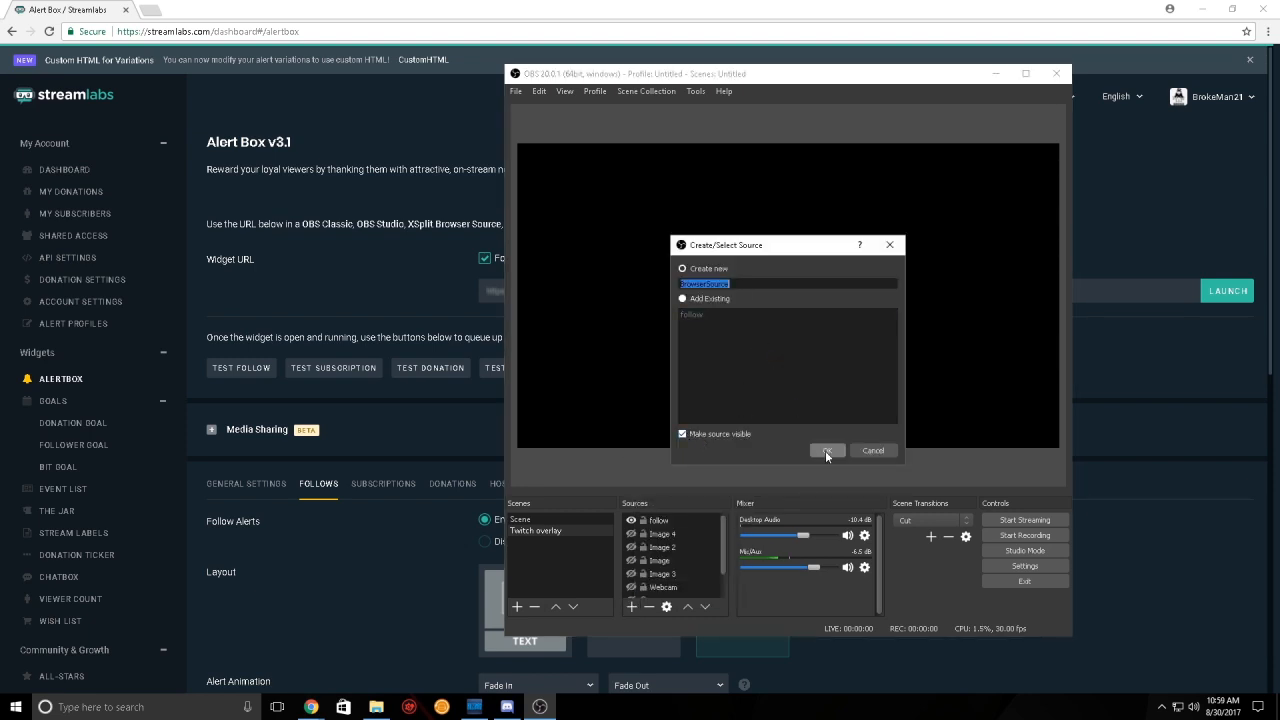
{"action": "left_click", "coordinate": [828, 450]}
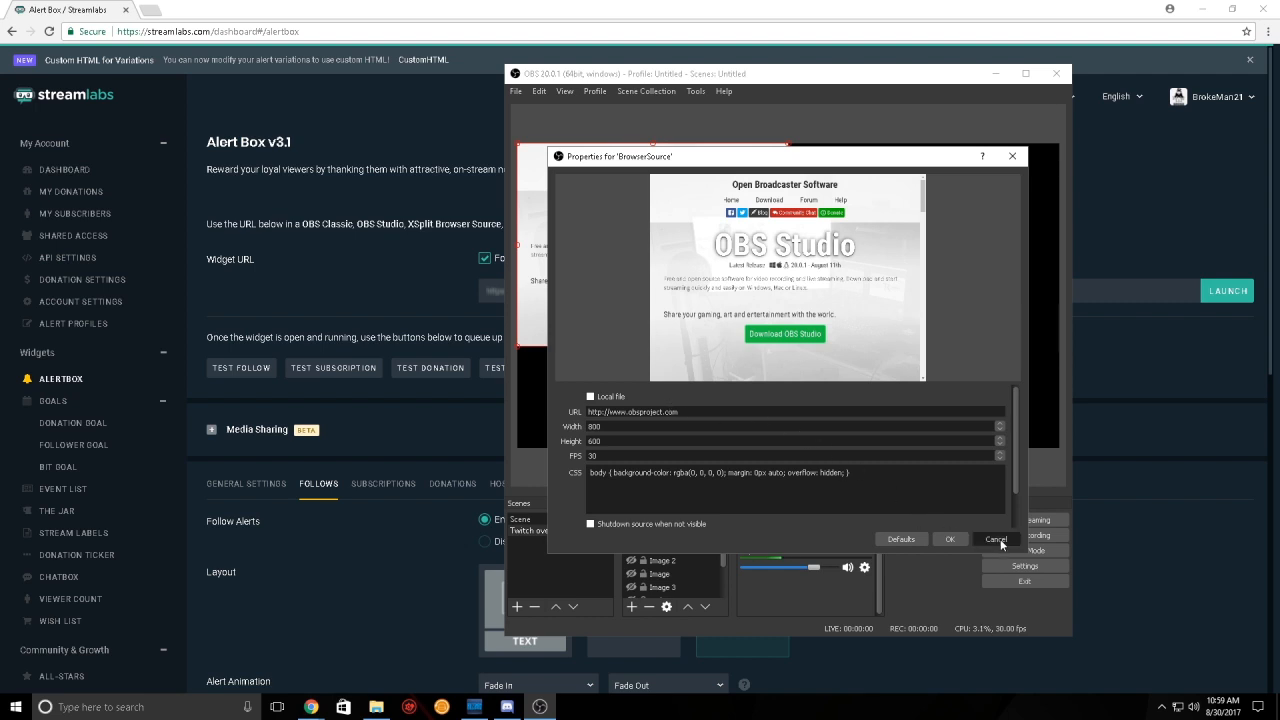
{"action": "left_click", "coordinate": [996, 540]}
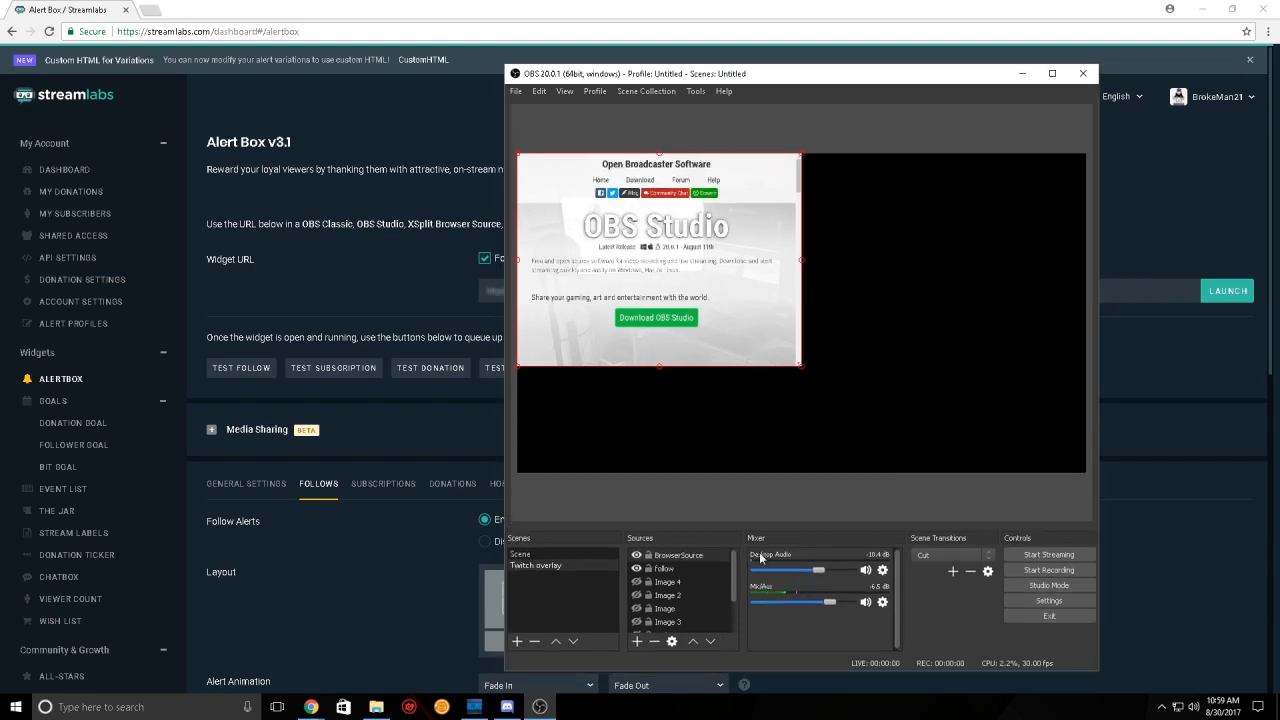
{"action": "left_click", "coordinate": [664, 568]}
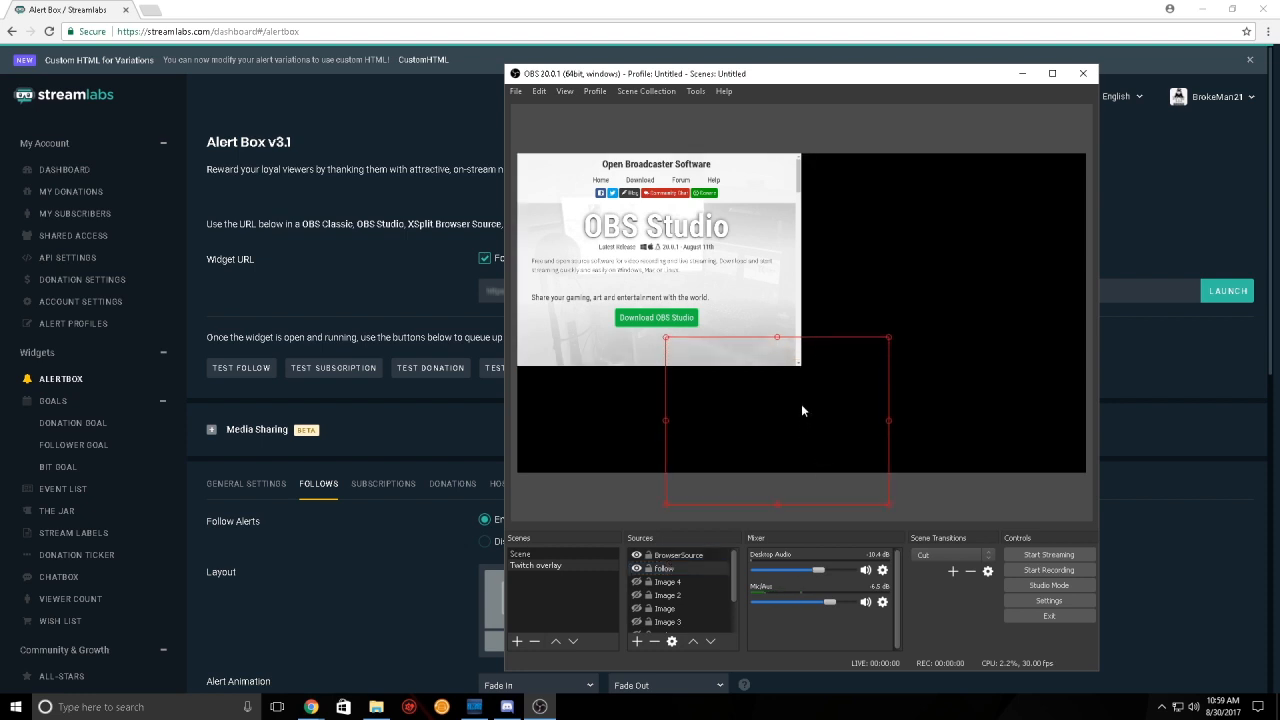
{"action": "mouse_move", "coordinate": [764, 188]}
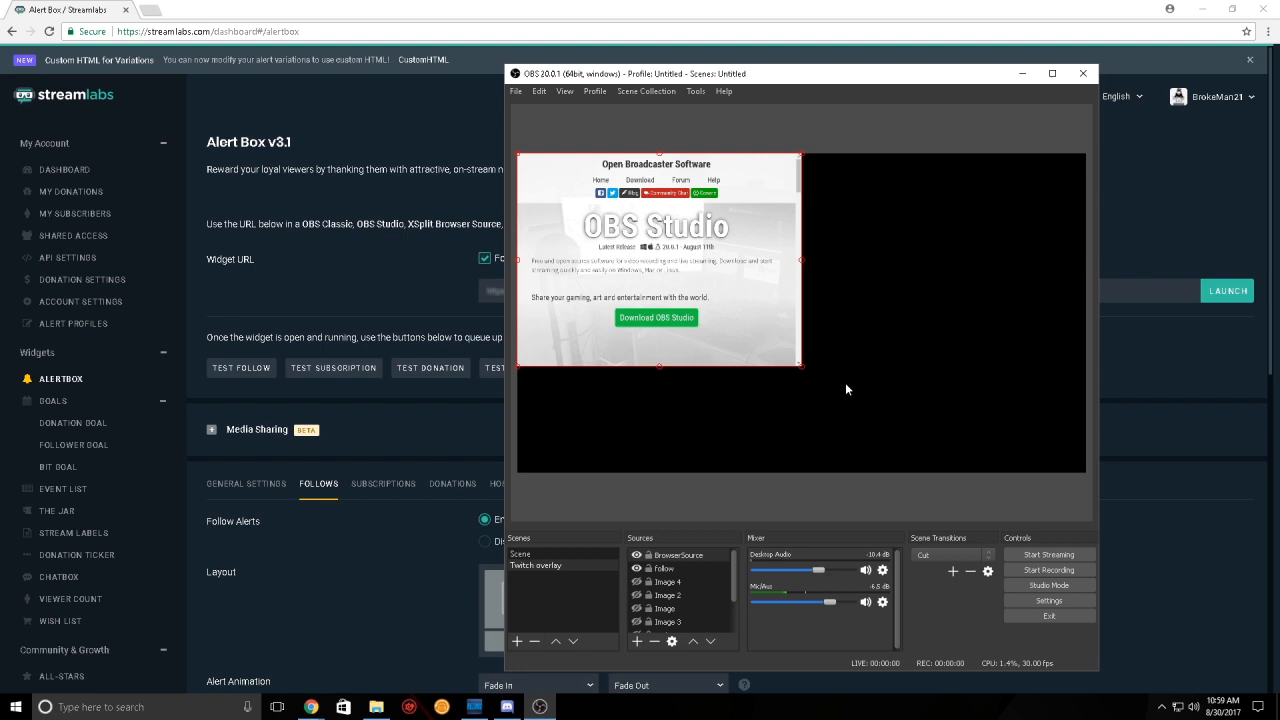
{"action": "left_click", "coordinate": [652, 640]}
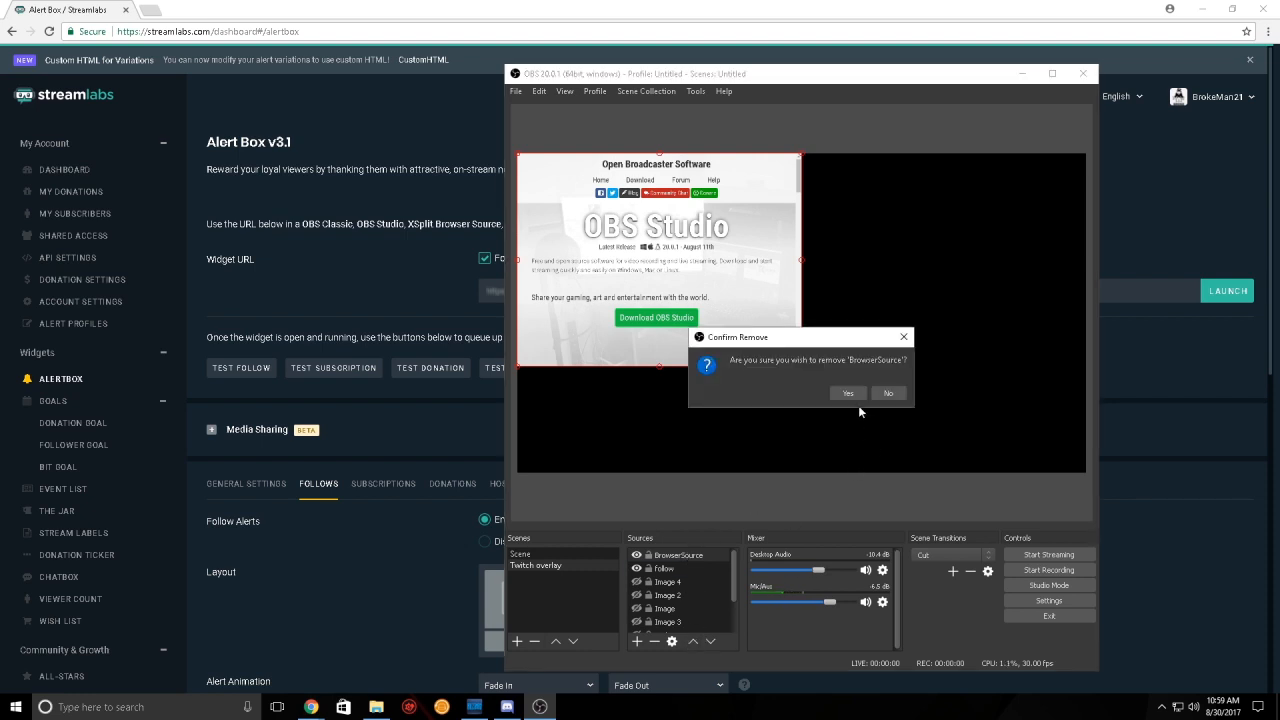
{"action": "left_click", "coordinate": [846, 392]}
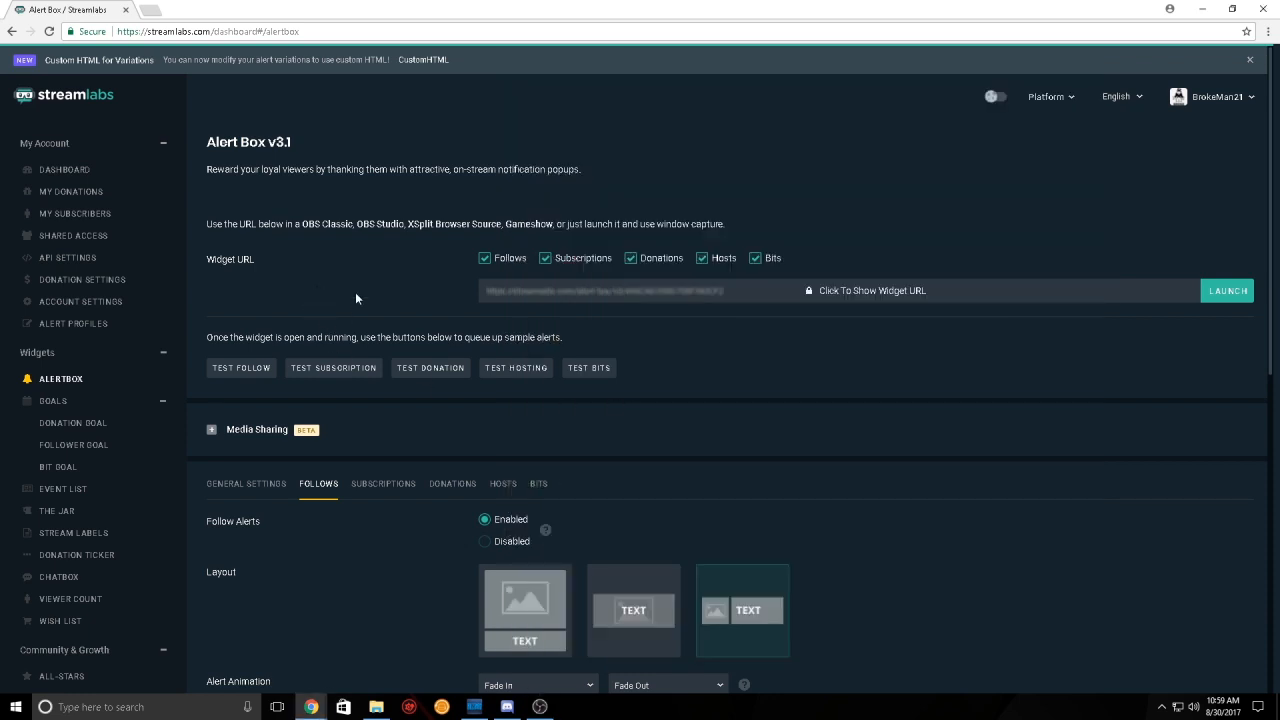
{"action": "scroll", "scroll_direction": "down", "scroll_amount": 3}
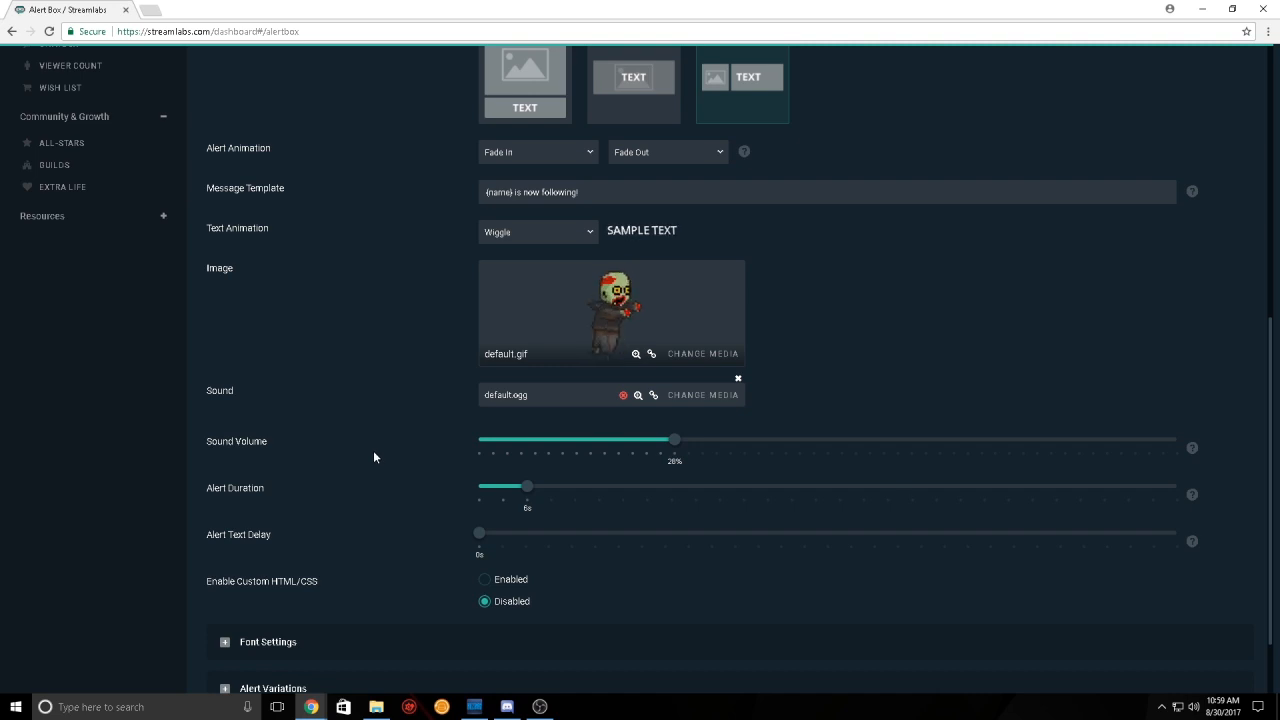
{"action": "mouse_move", "coordinate": [936, 528]}
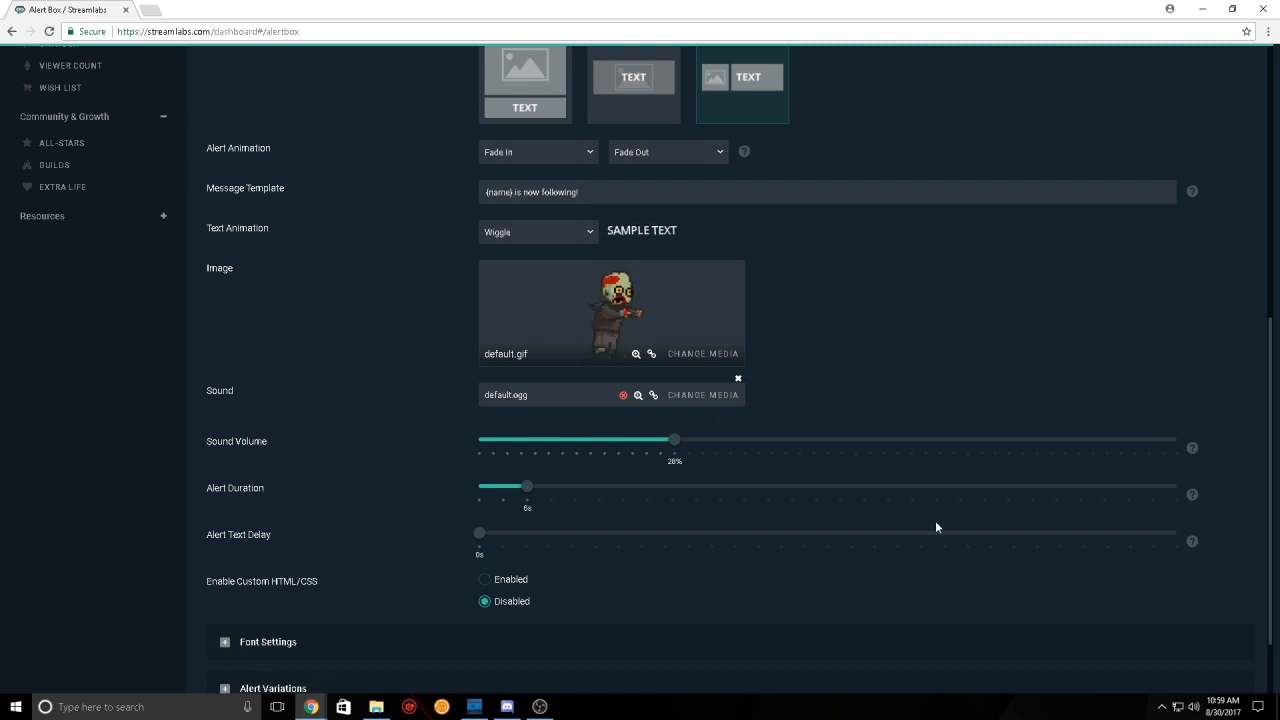
{"action": "mouse_move", "coordinate": [854, 436]}
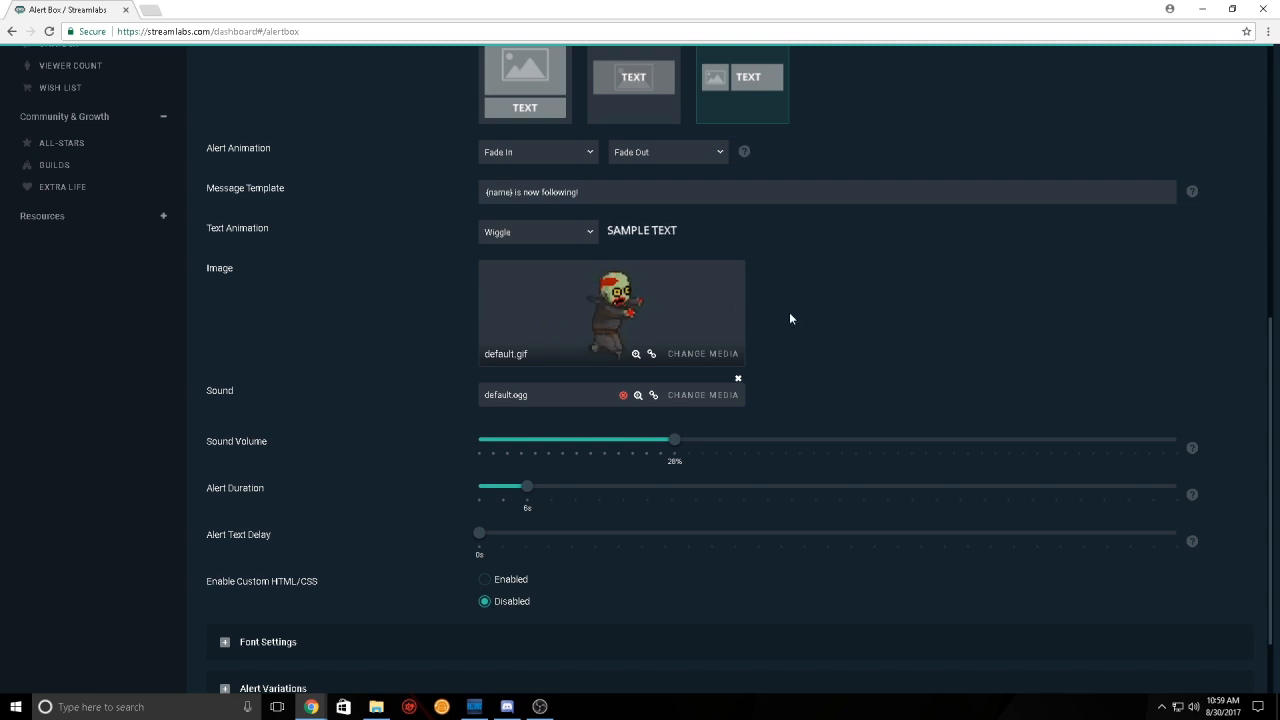
{"action": "mouse_move", "coordinate": [316, 336]}
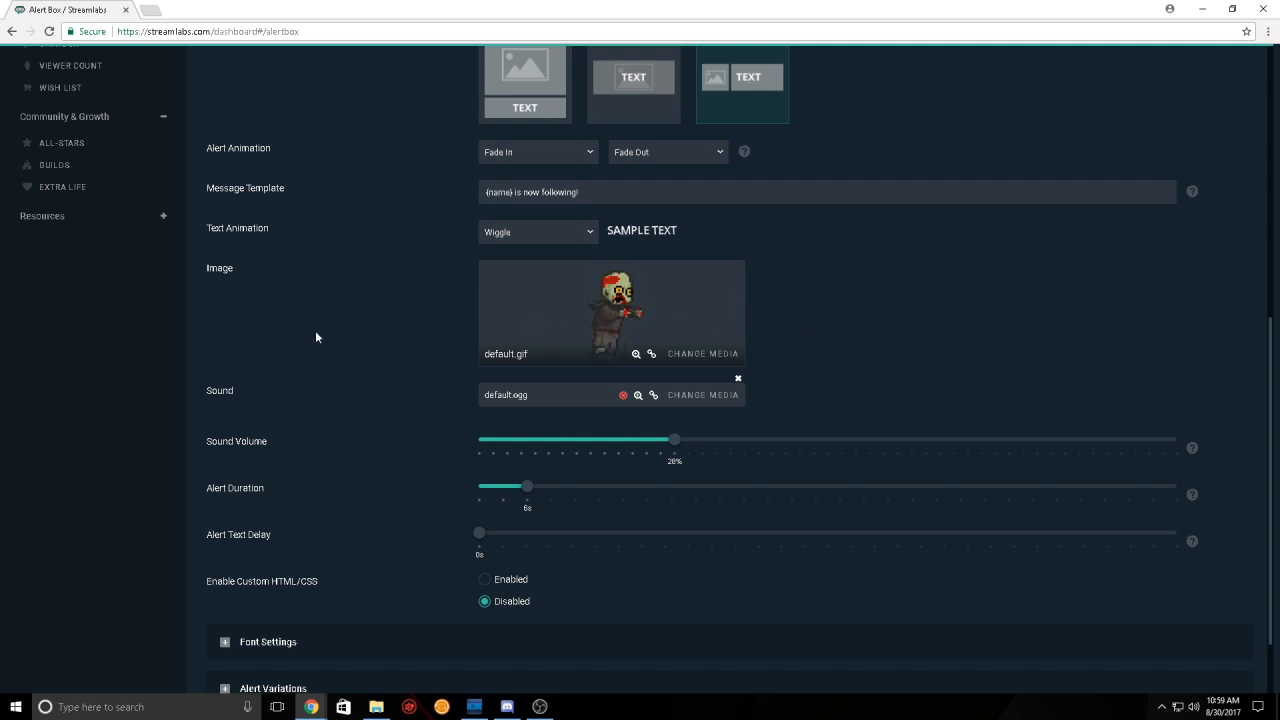
{"action": "mouse_move", "coordinate": [374, 348]}
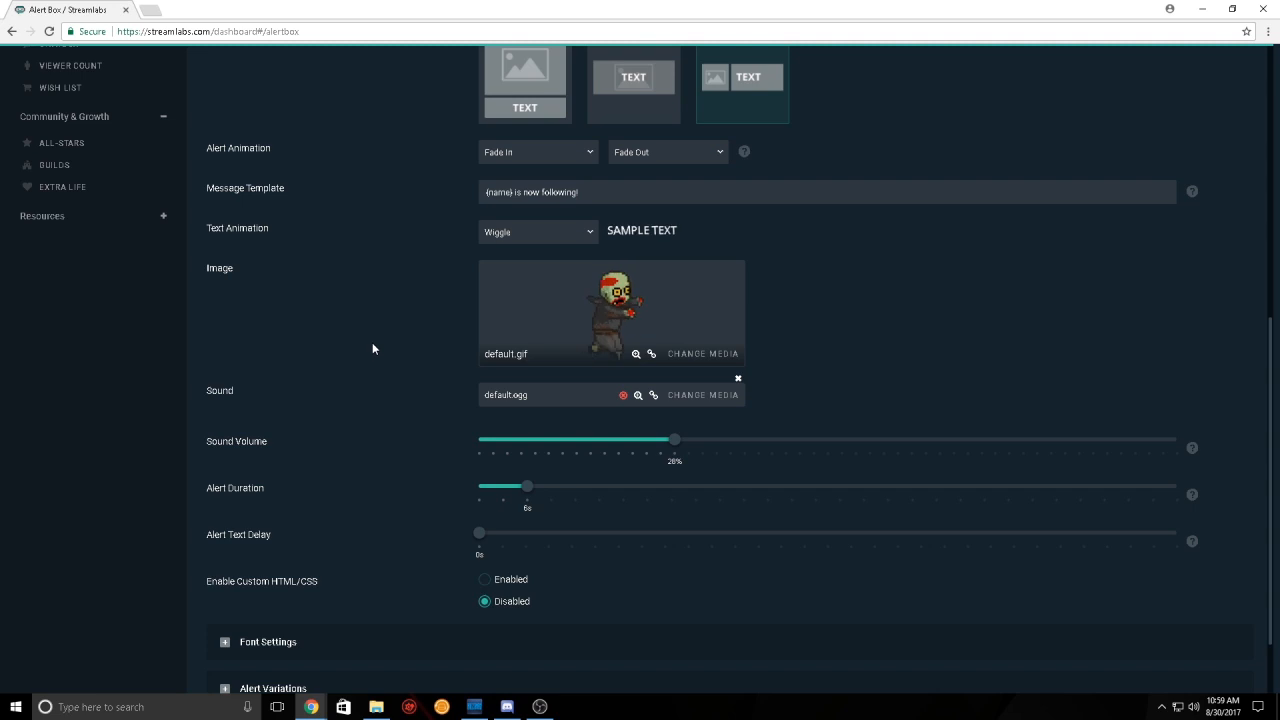
{"action": "mouse_move", "coordinate": [556, 706]}
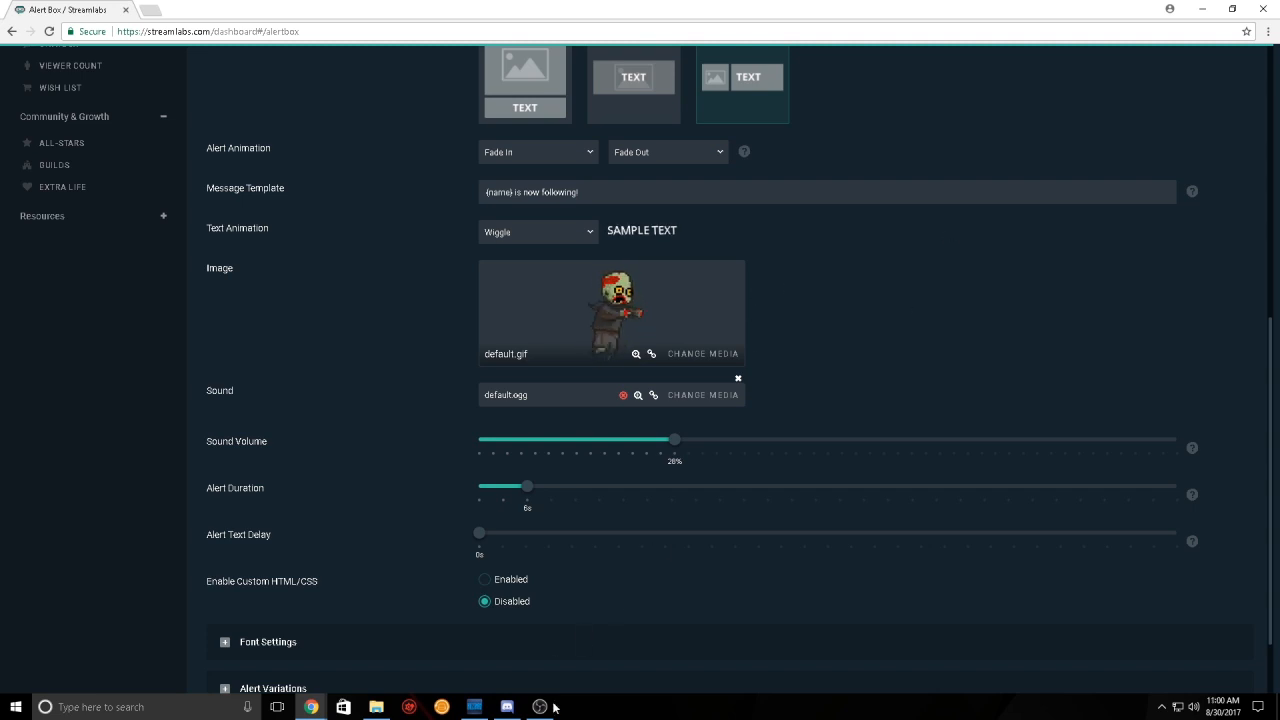